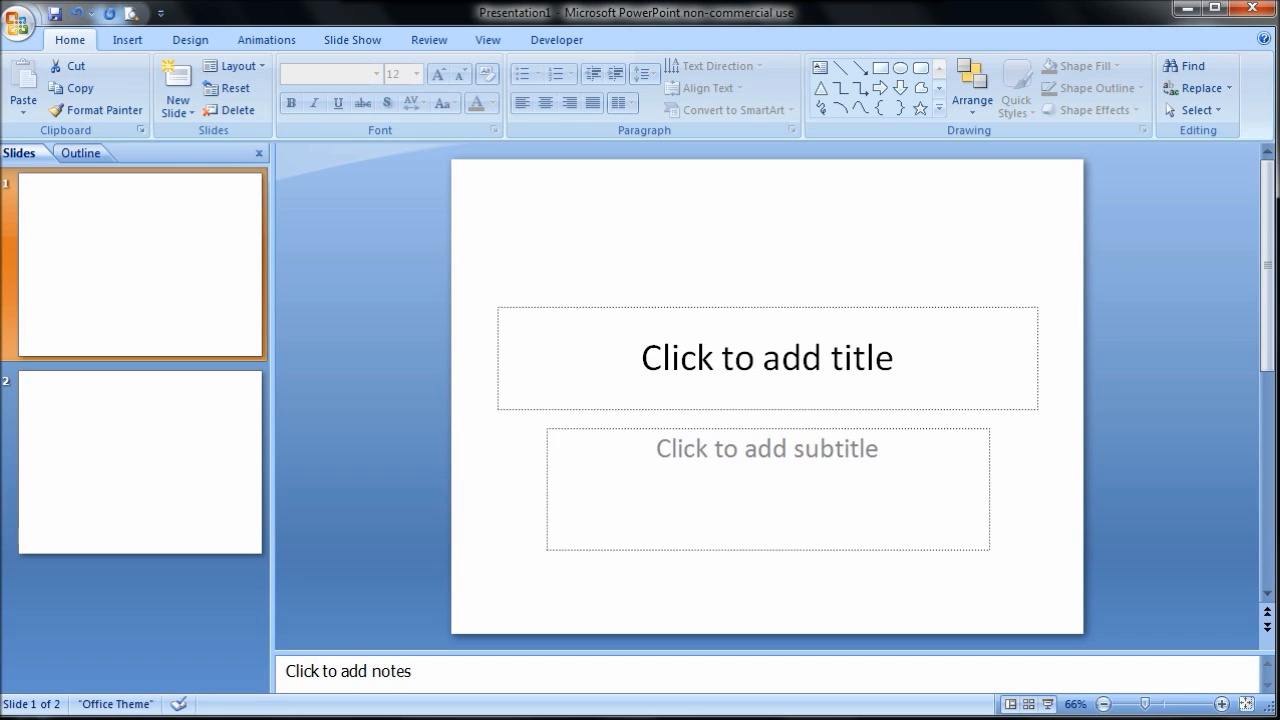
{"action": "mouse_move", "coordinate": [66, 652]}
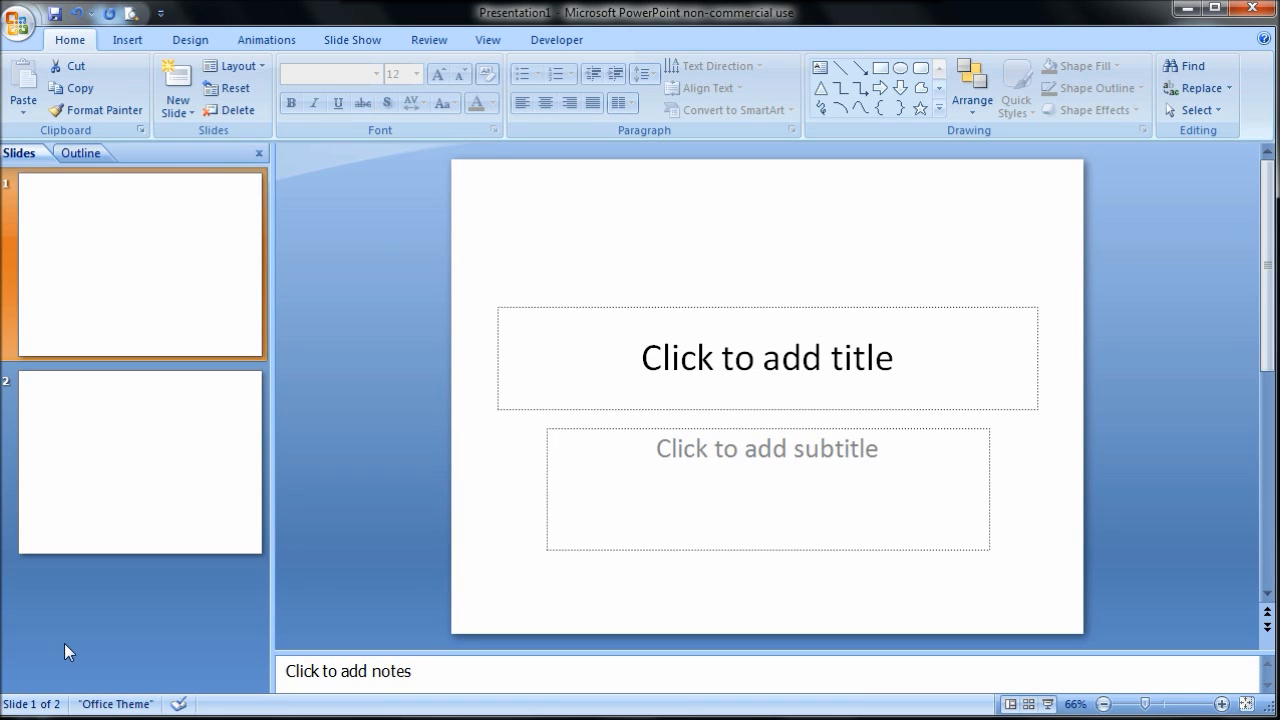
{"action": "mouse_move", "coordinate": [445, 368]}
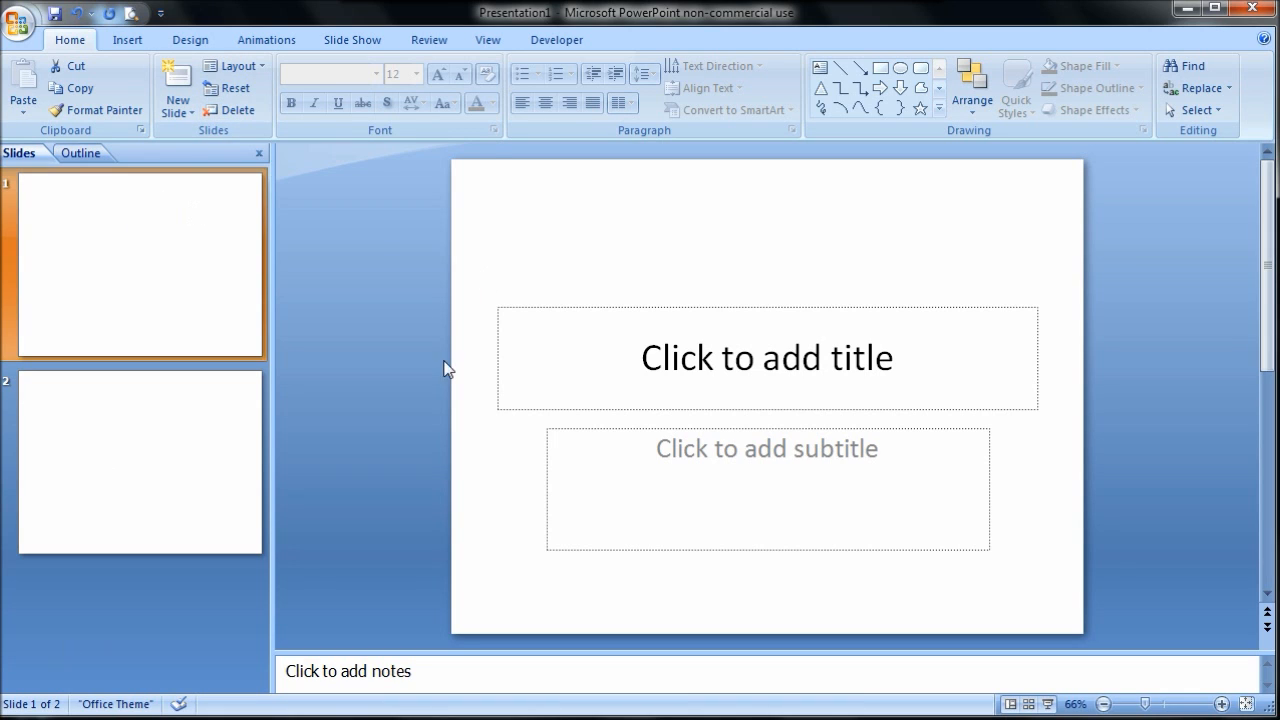
- Browse the View and Home ribbon tabs, ending on the Insert tab
{"action": "left_click", "coordinate": [487, 39]}
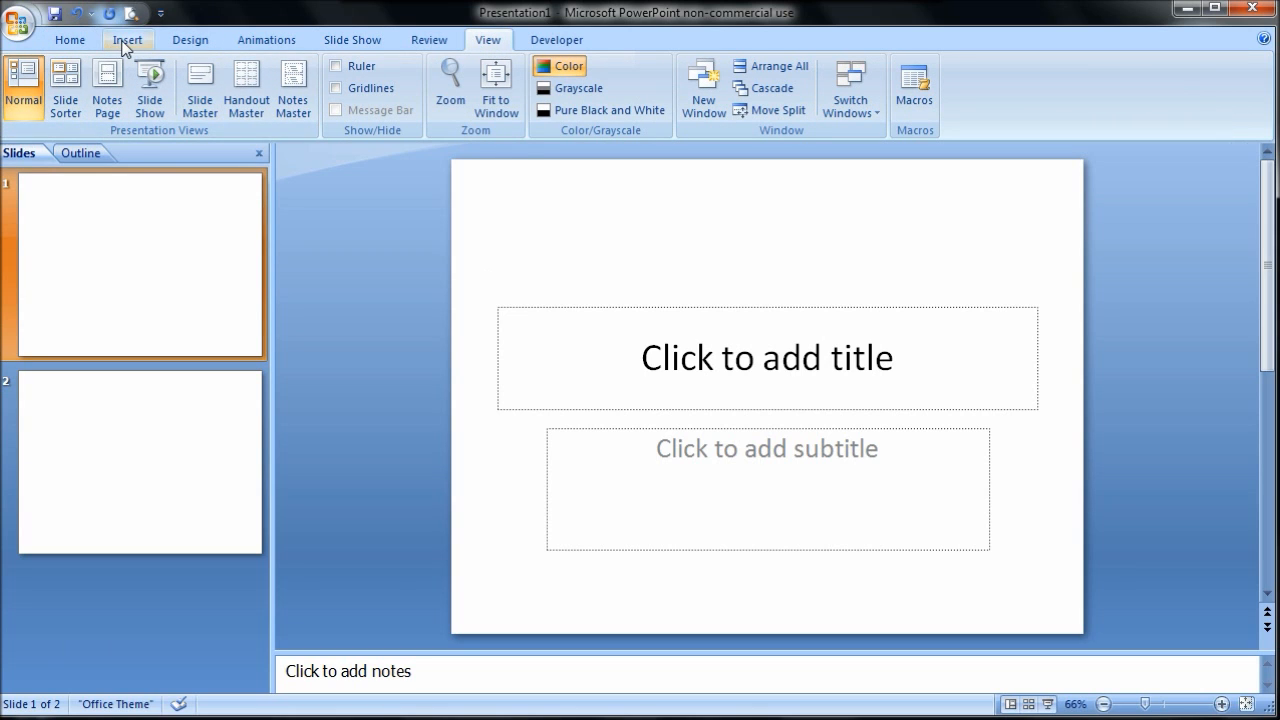
{"action": "left_click", "coordinate": [127, 39]}
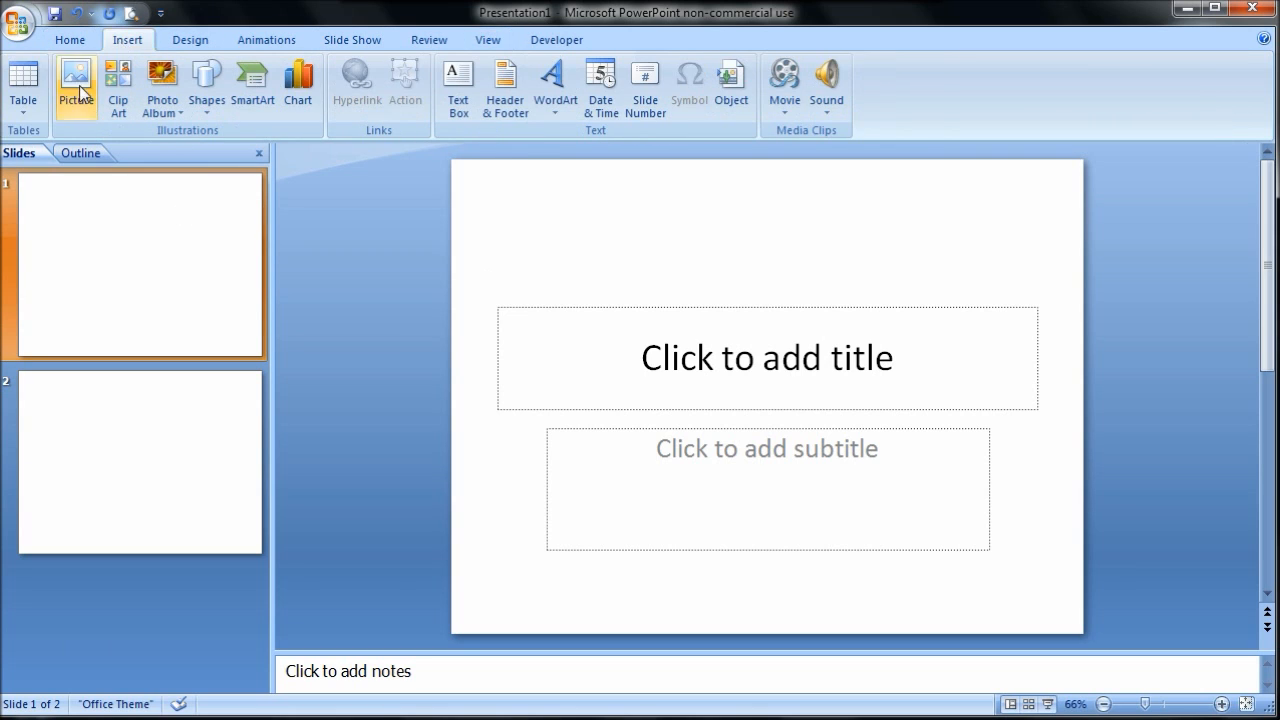
{"action": "left_click", "coordinate": [69, 39]}
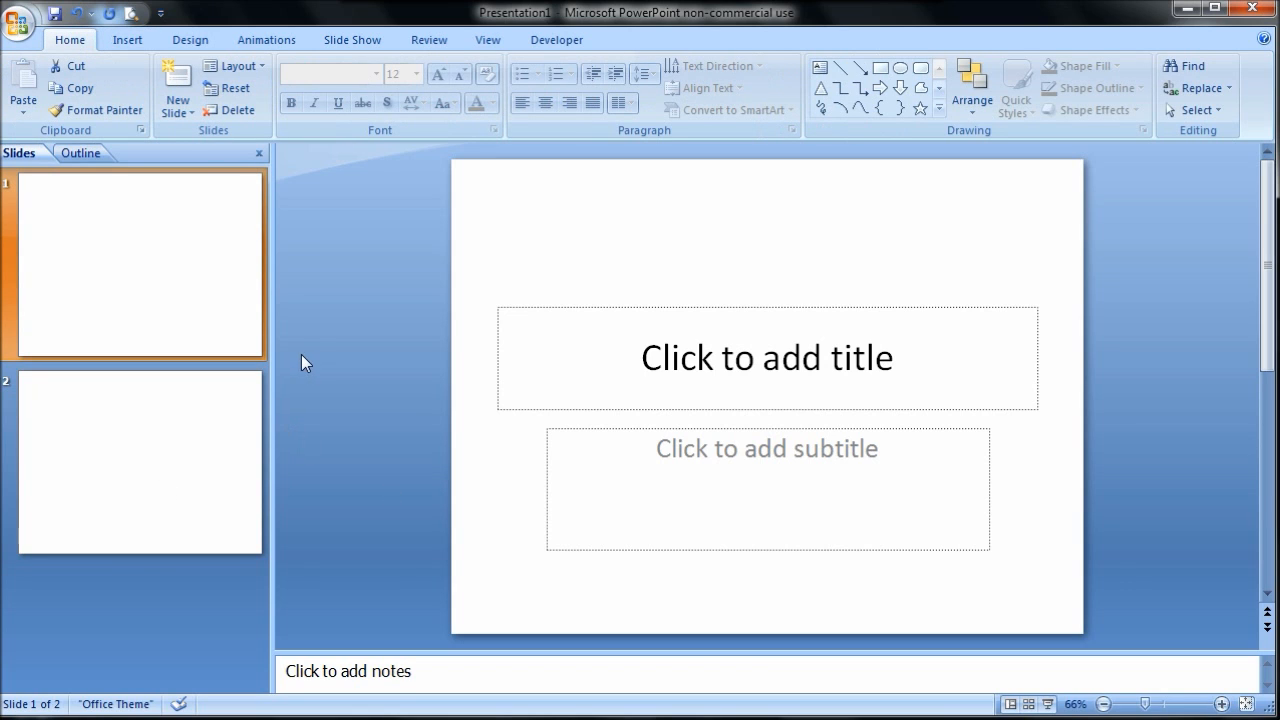
{"action": "mouse_move", "coordinate": [190, 159]}
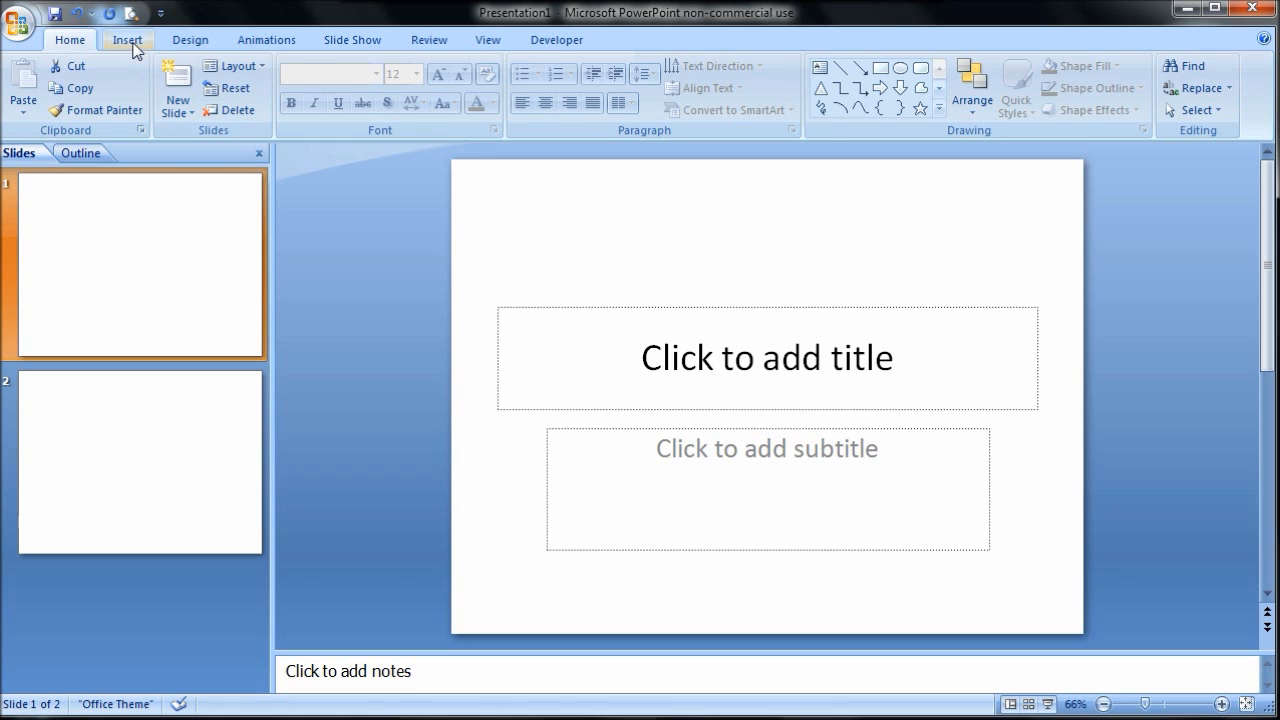
{"action": "left_click", "coordinate": [128, 39]}
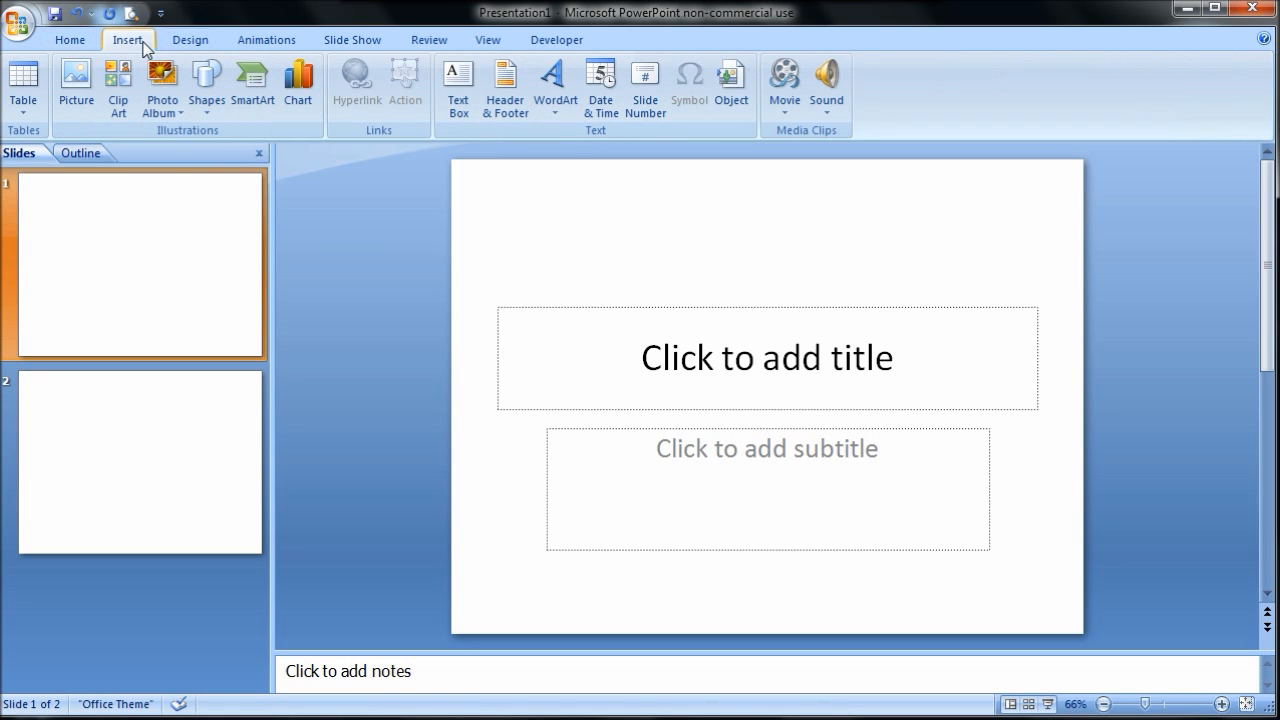
{"action": "mouse_move", "coordinate": [1156, 698]}
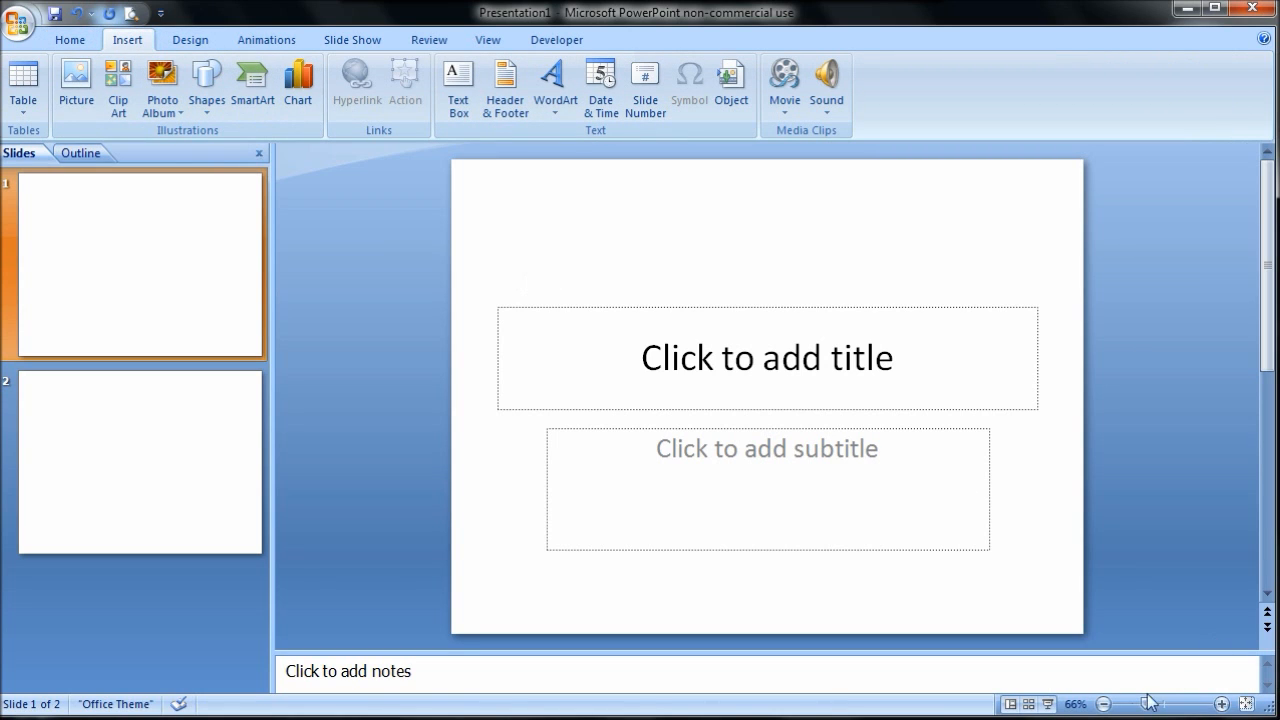
{"action": "mouse_move", "coordinate": [1044, 673]}
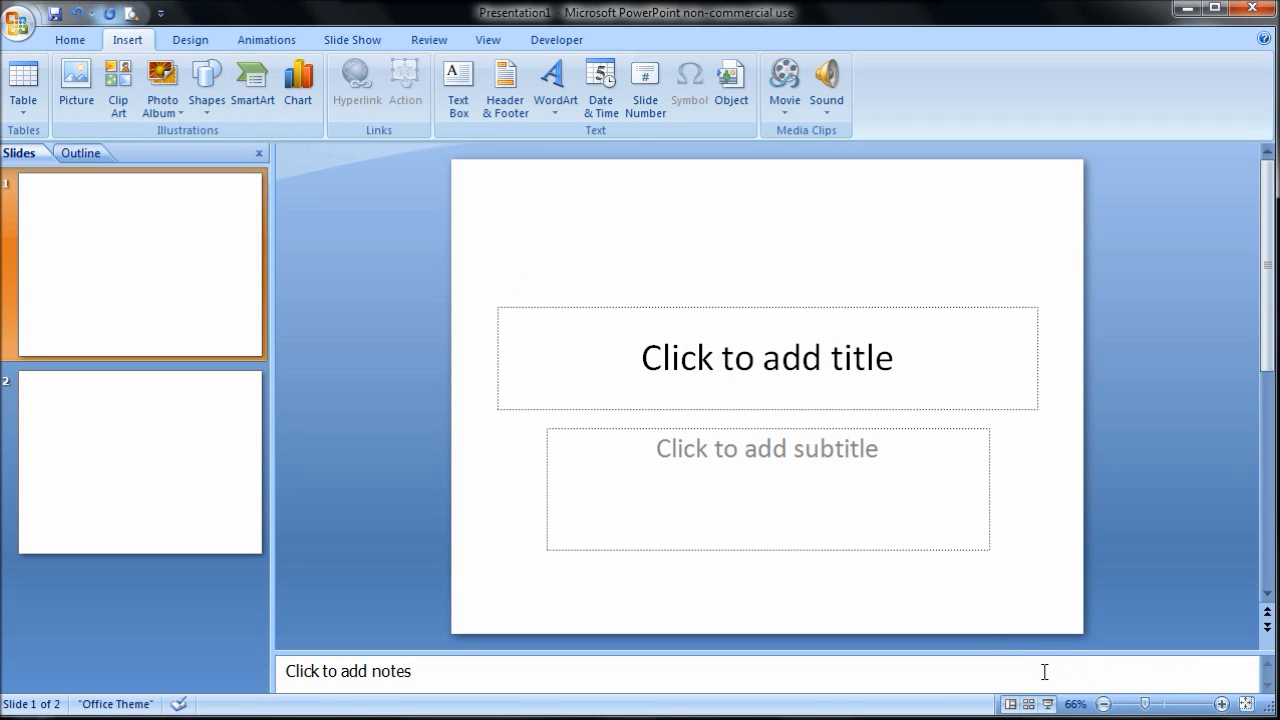
{"action": "mouse_move", "coordinate": [453, 105]}
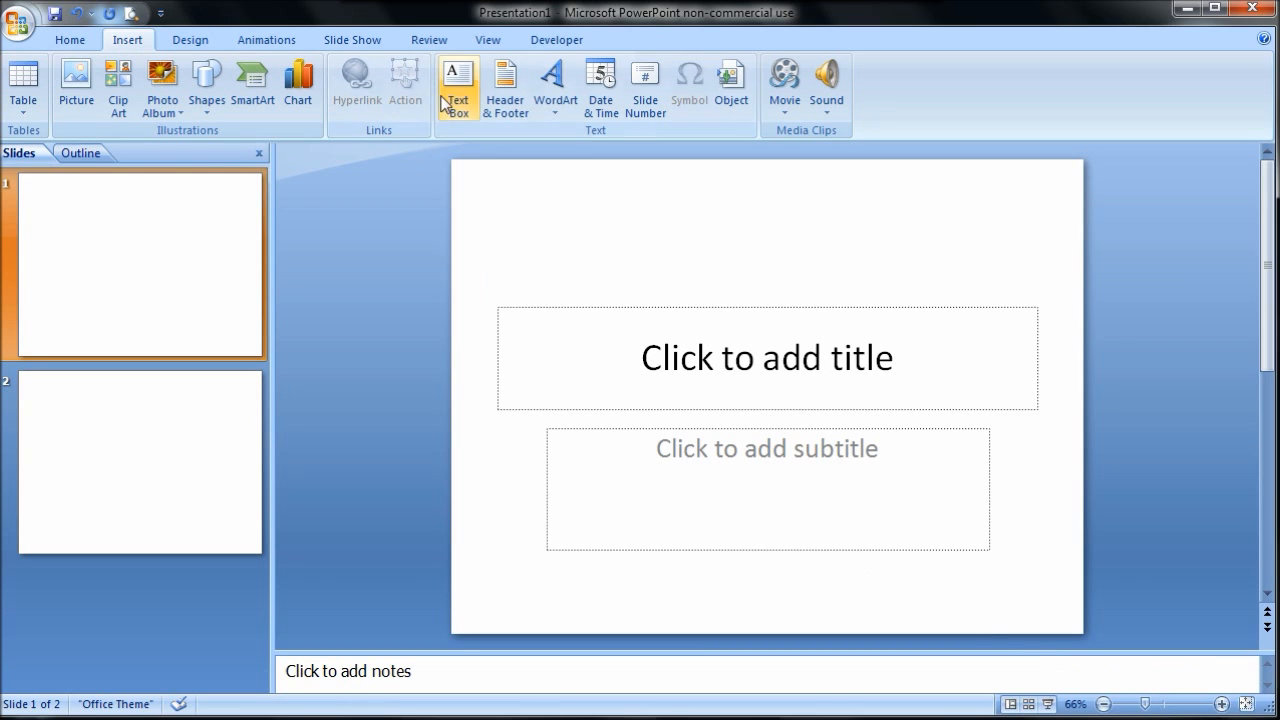
{"action": "mouse_move", "coordinate": [453, 78]}
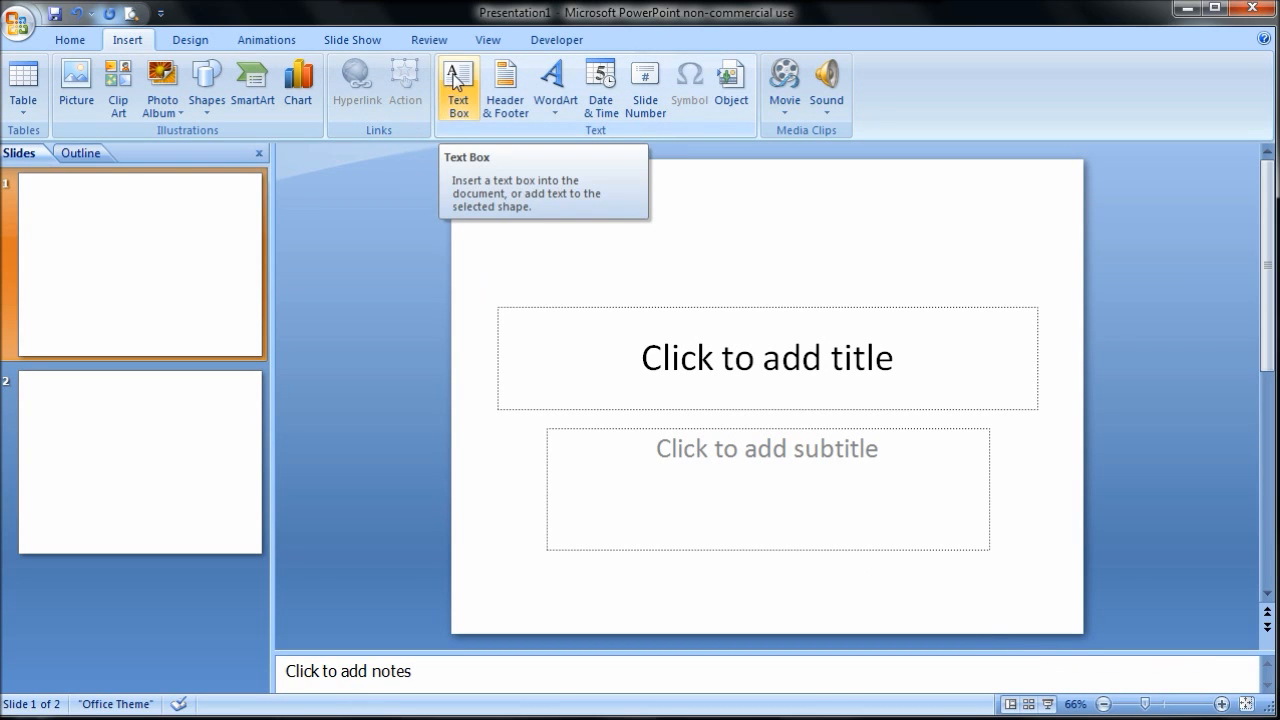
- Turn on Slide number in Header & Footer and apply it to all slides
{"action": "left_click", "coordinate": [504, 85]}
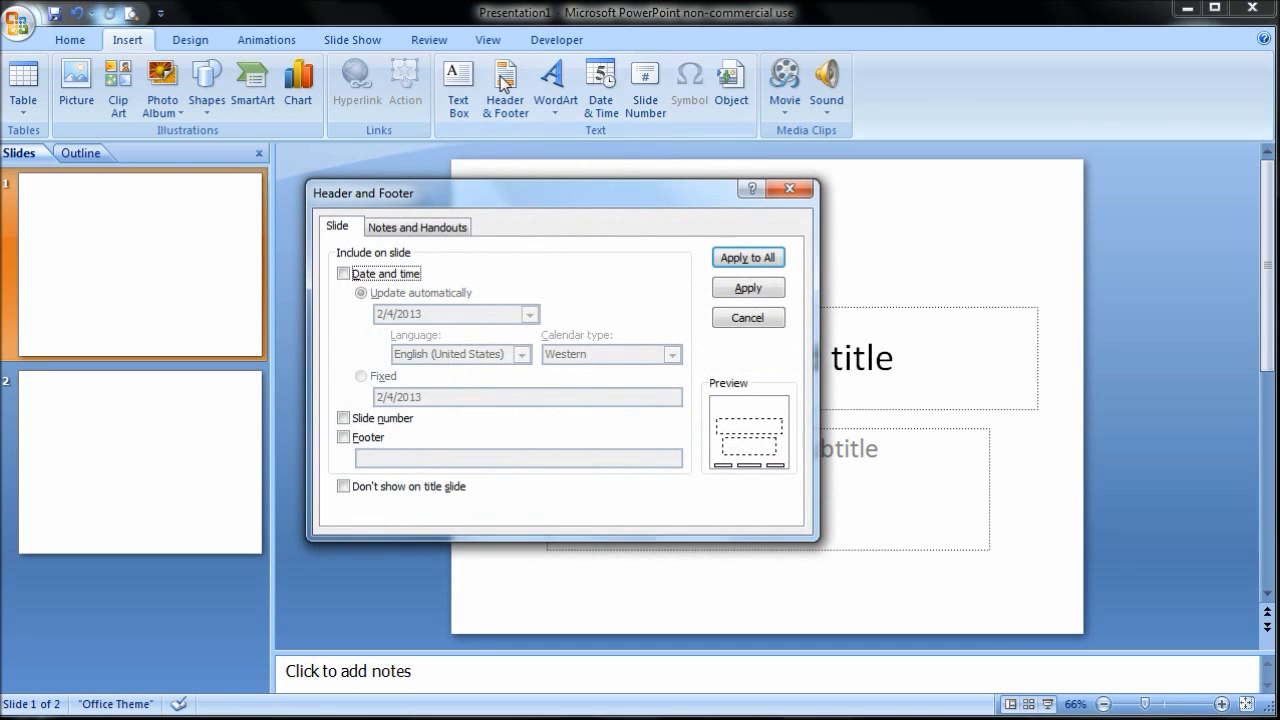
{"action": "mouse_move", "coordinate": [412, 440]}
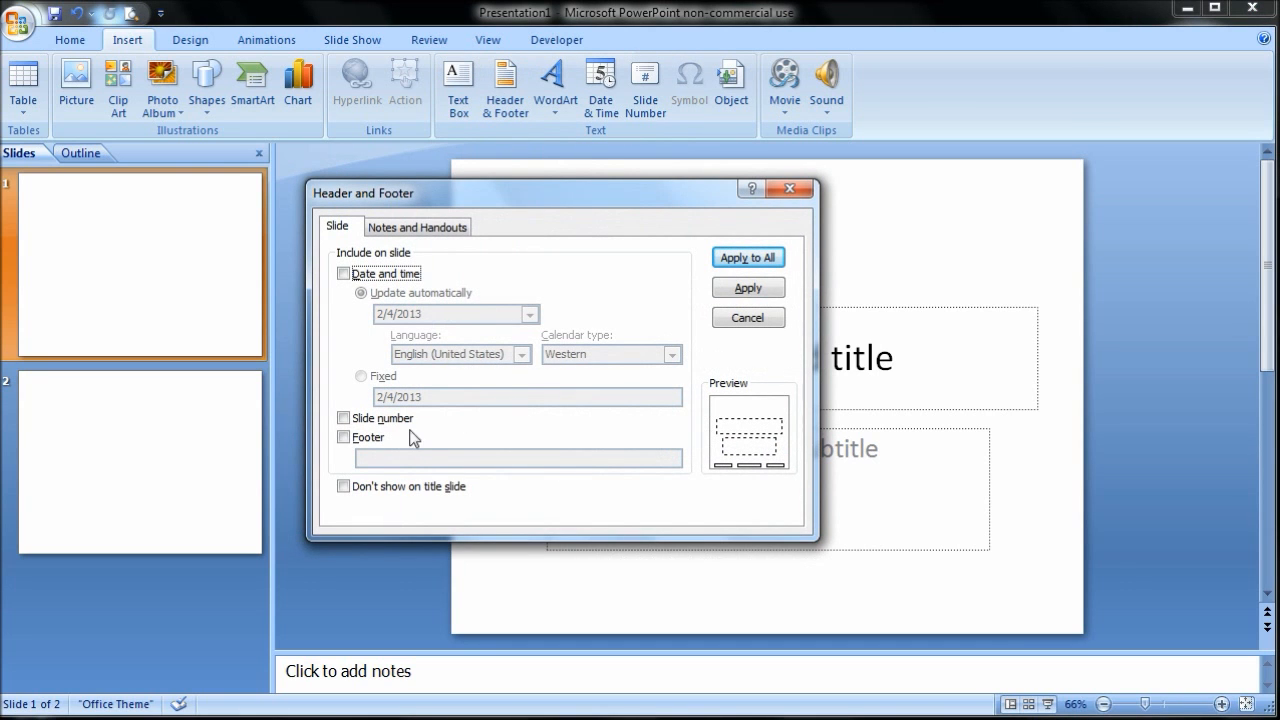
{"action": "left_click", "coordinate": [344, 418]}
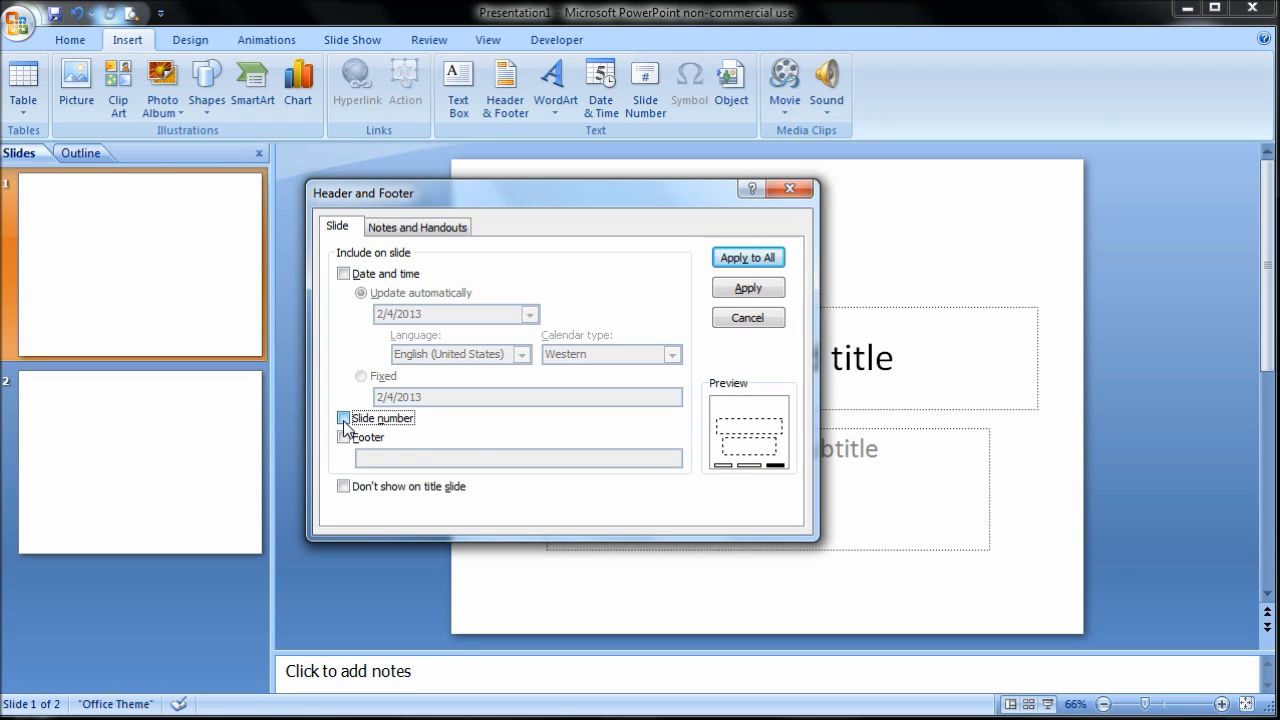
{"action": "left_click", "coordinate": [344, 418]}
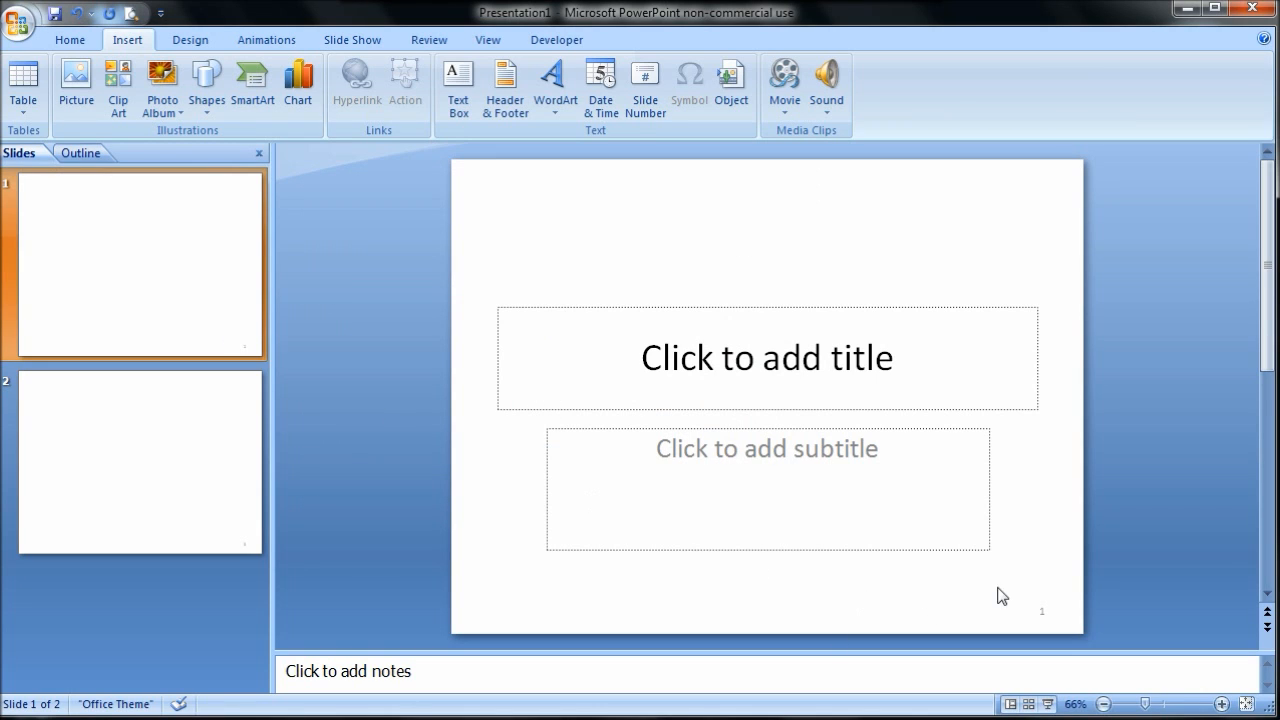
- Check slide 2's slide number, then go back to slide 1
{"action": "left_click", "coordinate": [140, 462]}
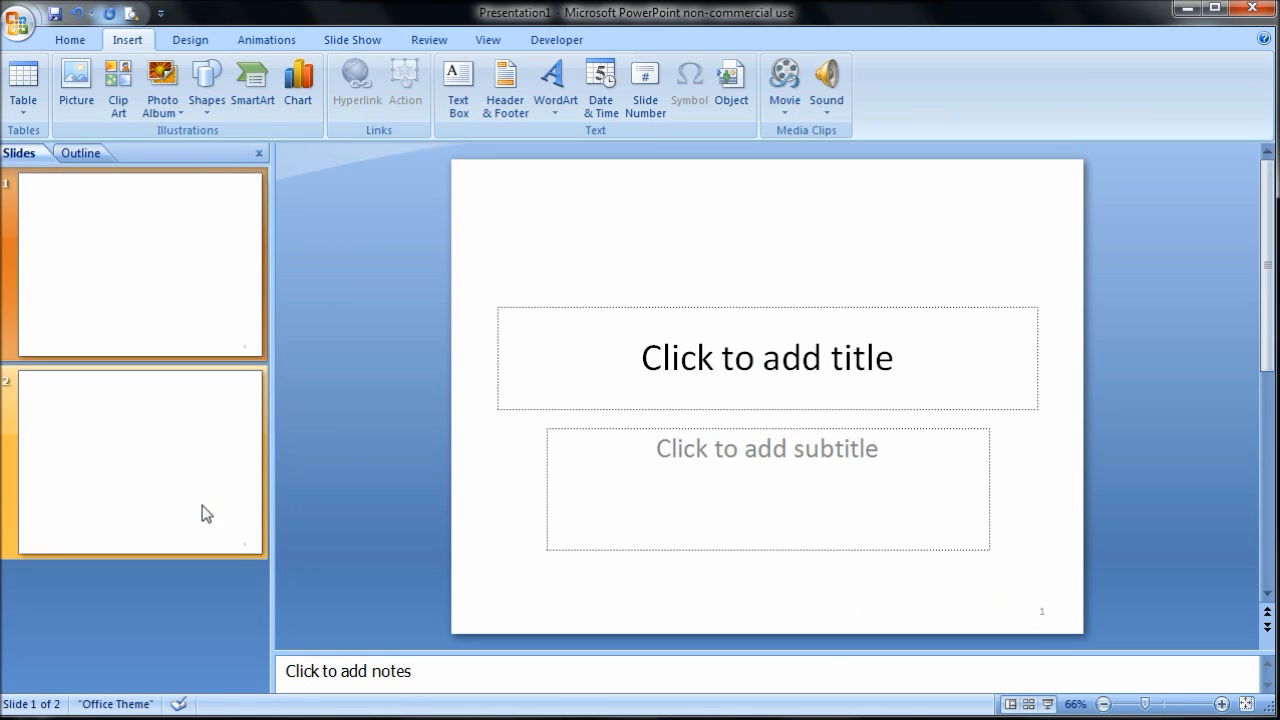
{"action": "left_click", "coordinate": [140, 462]}
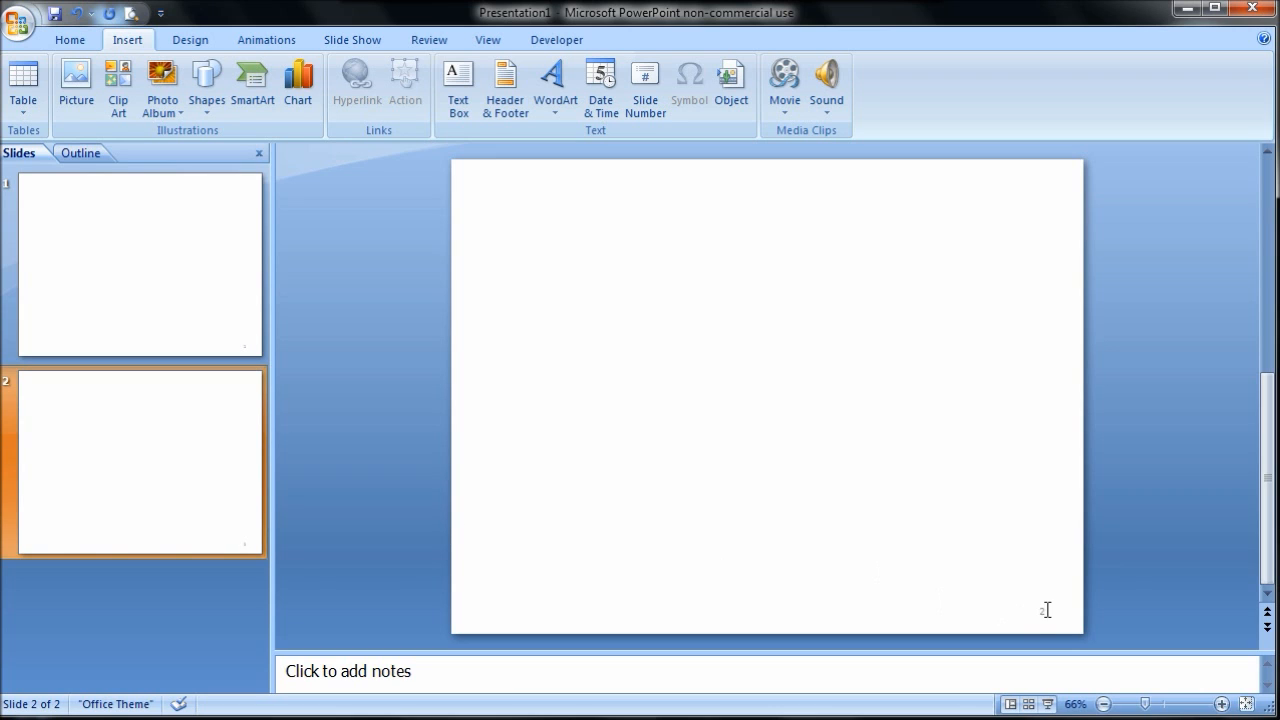
{"action": "left_click", "coordinate": [140, 263]}
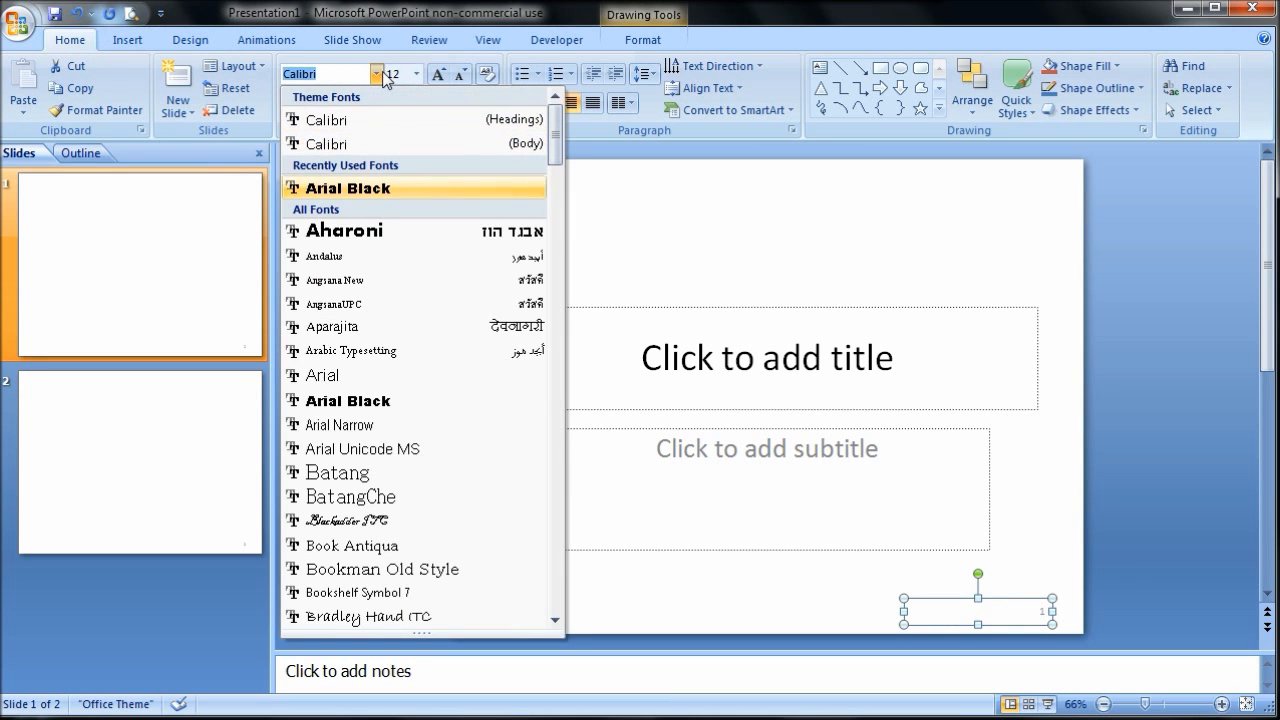
- Set slide 1's number to Arial Black at 44 pt, then view slide 2
{"action": "left_click", "coordinate": [345, 188]}
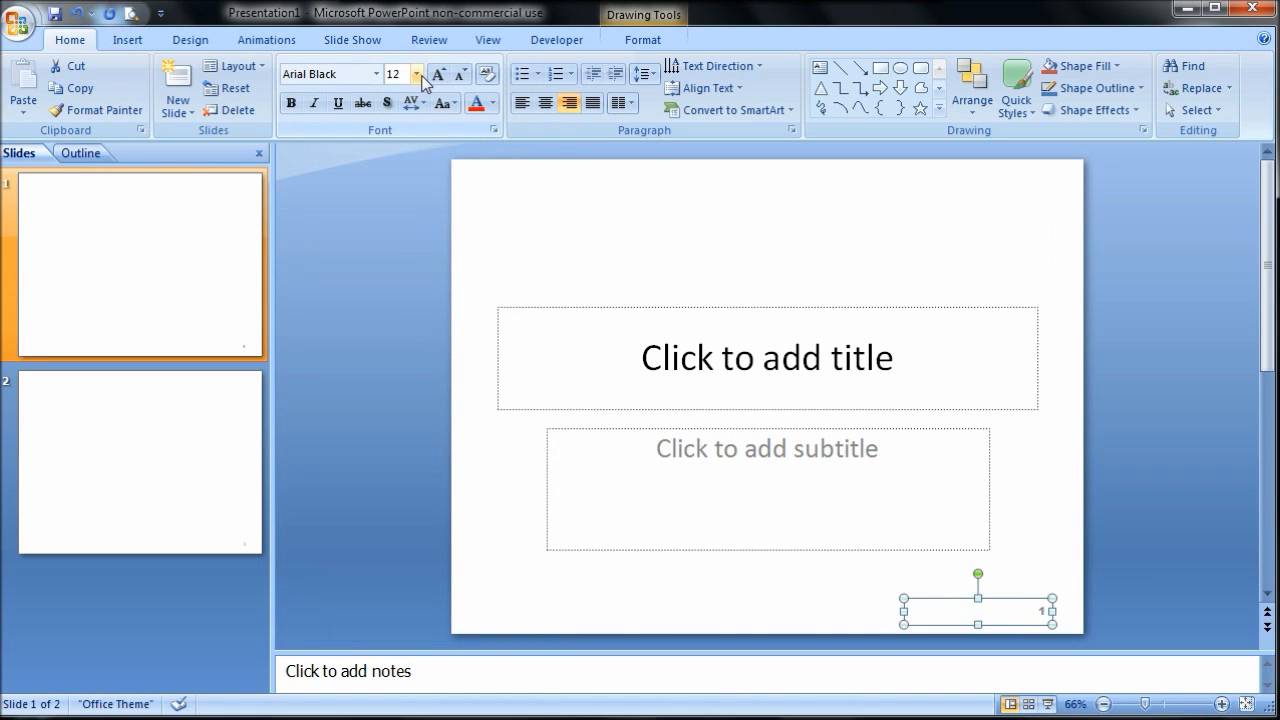
{"action": "left_click", "coordinate": [417, 74]}
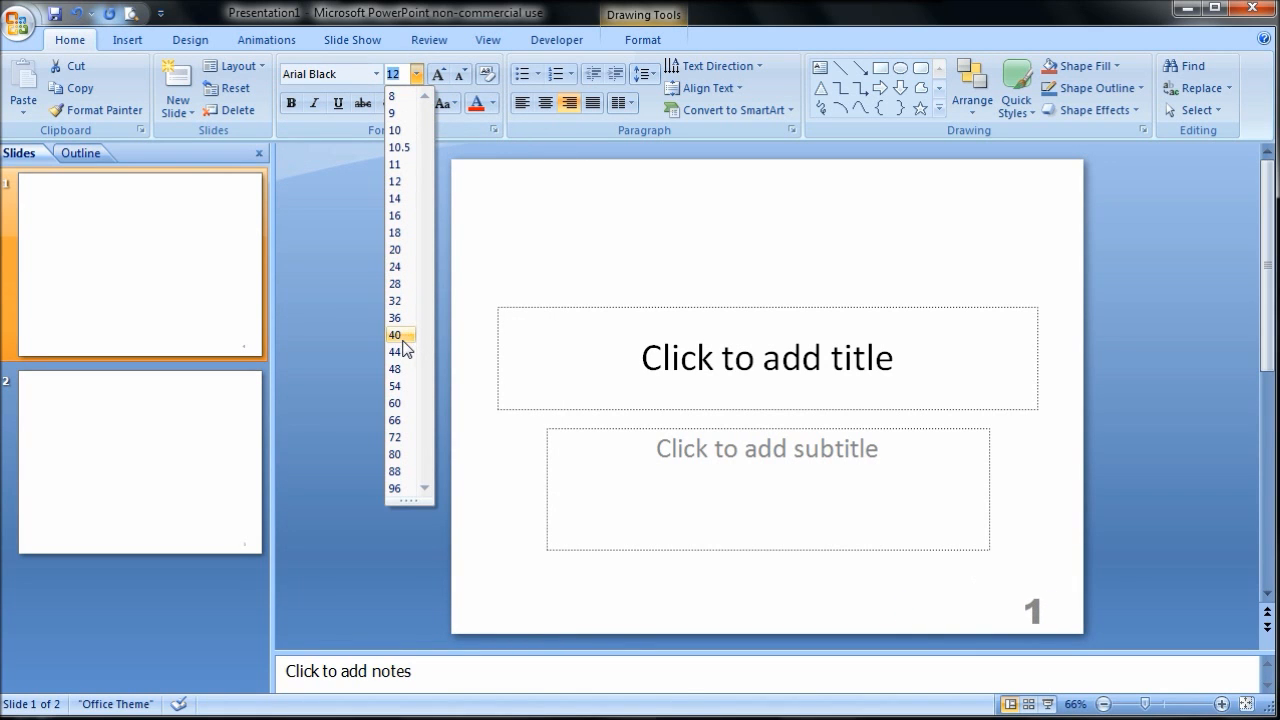
{"action": "left_click", "coordinate": [395, 352]}
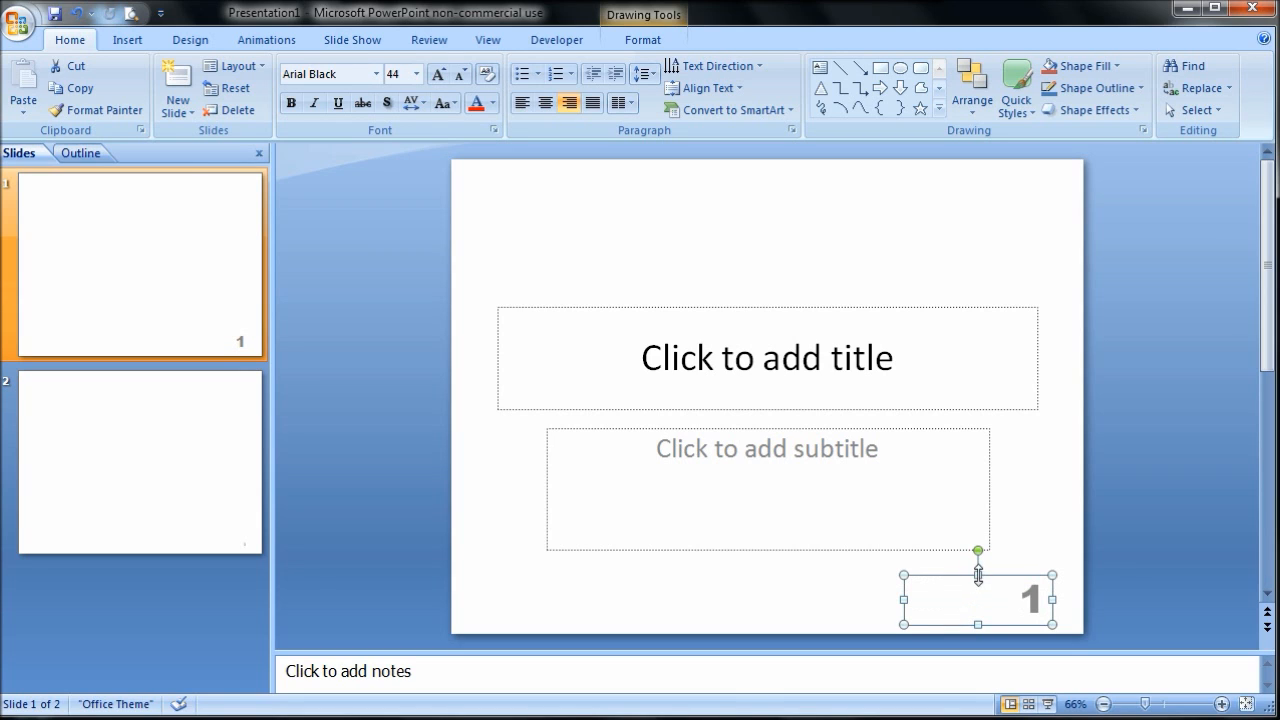
{"action": "mouse_move", "coordinate": [927, 582]}
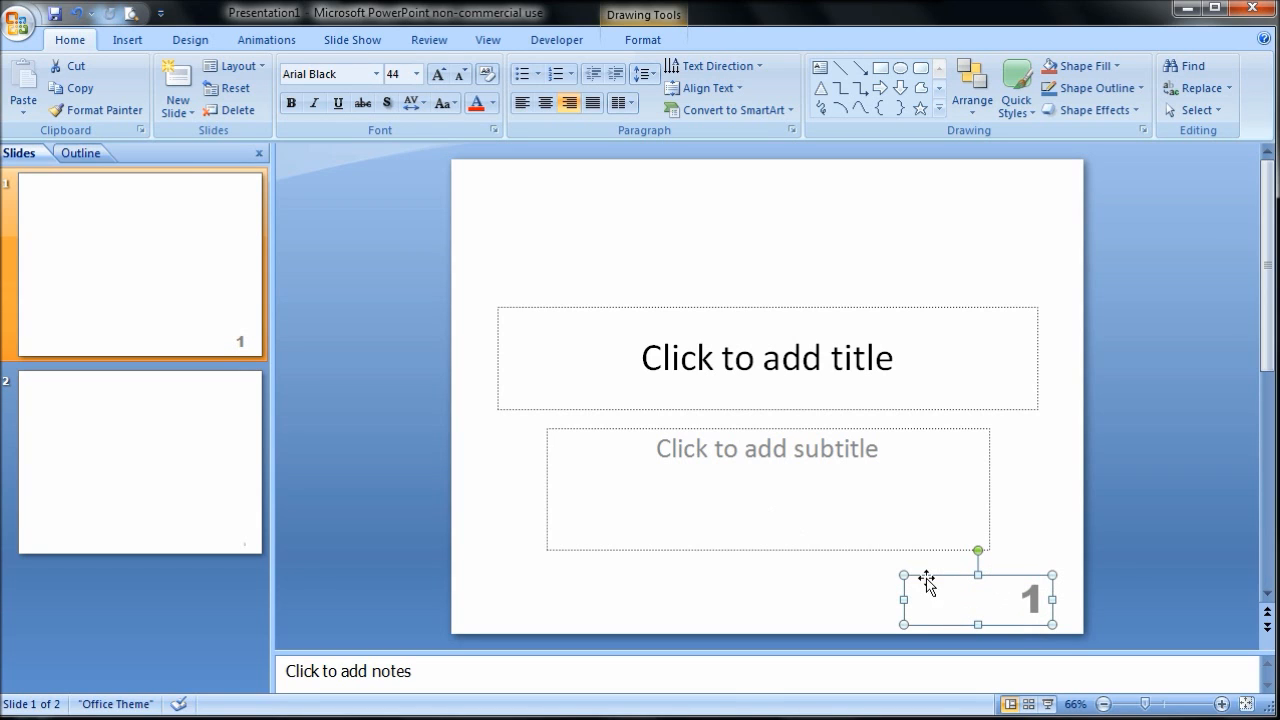
{"action": "left_click", "coordinate": [140, 460]}
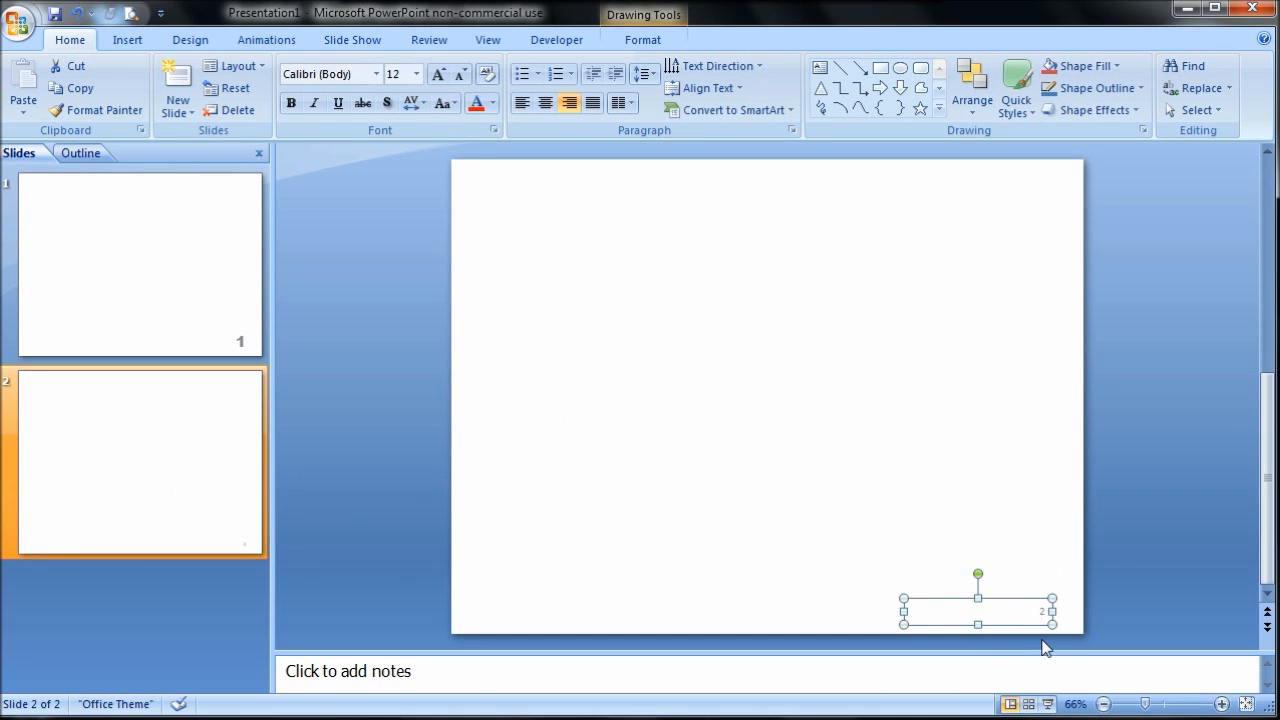
{"action": "mouse_move", "coordinate": [362, 537]}
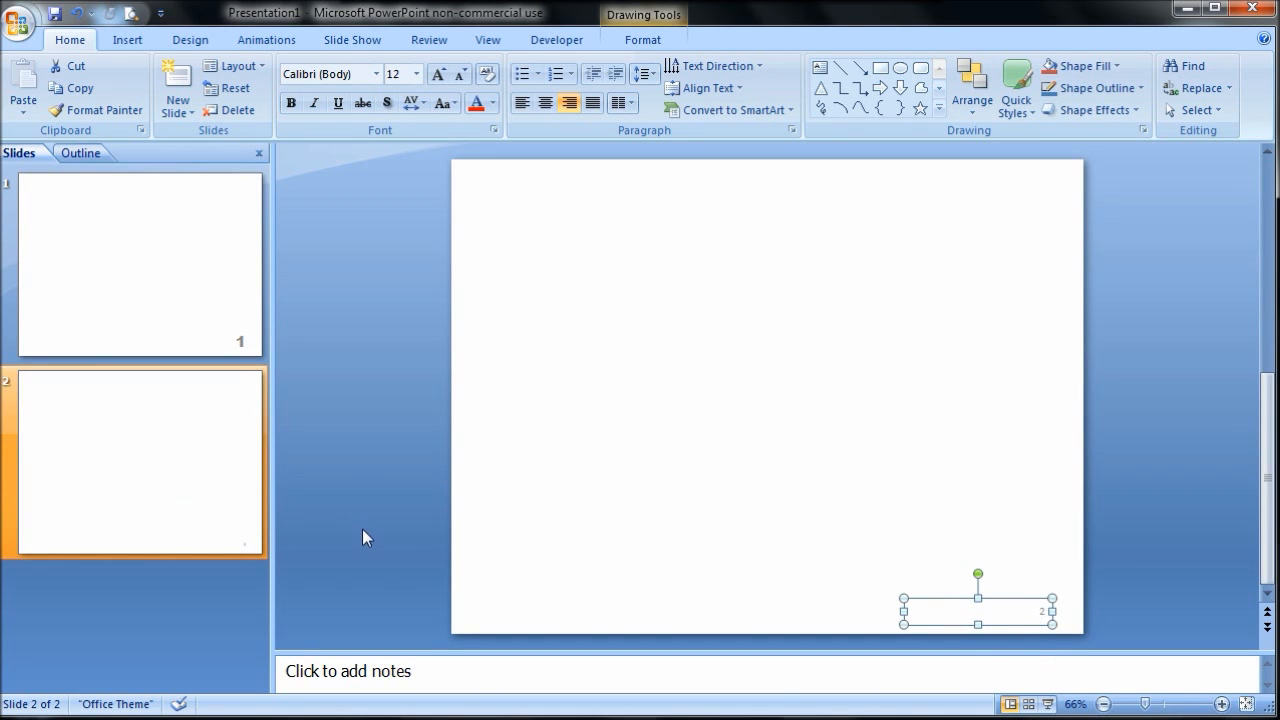
{"action": "mouse_move", "coordinate": [260, 527]}
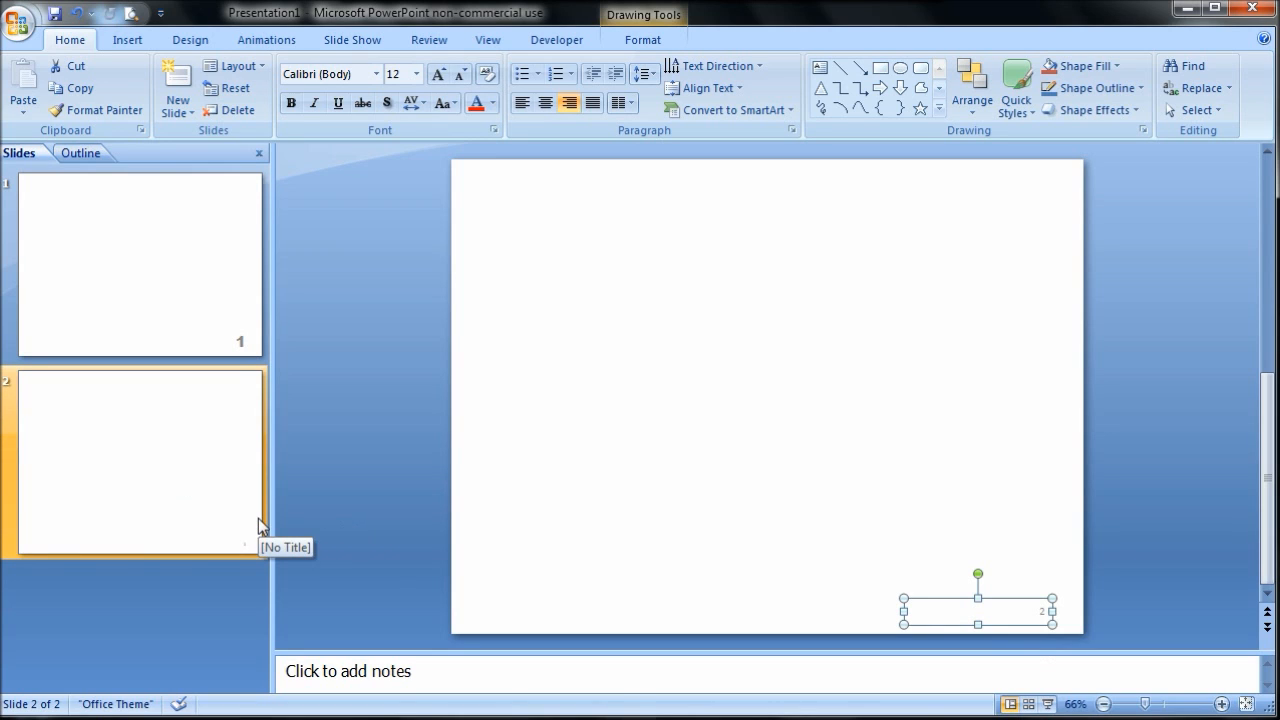
{"action": "mouse_move", "coordinate": [257, 535]}
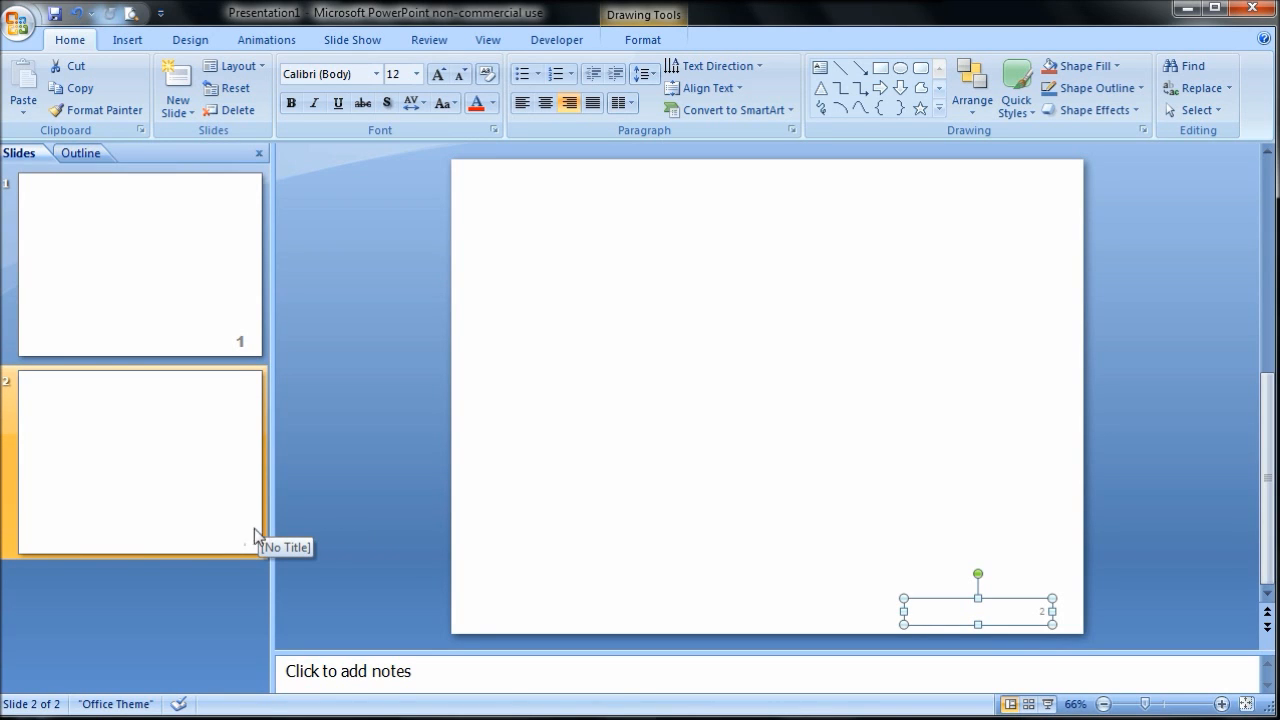
{"action": "mouse_move", "coordinate": [192, 552]}
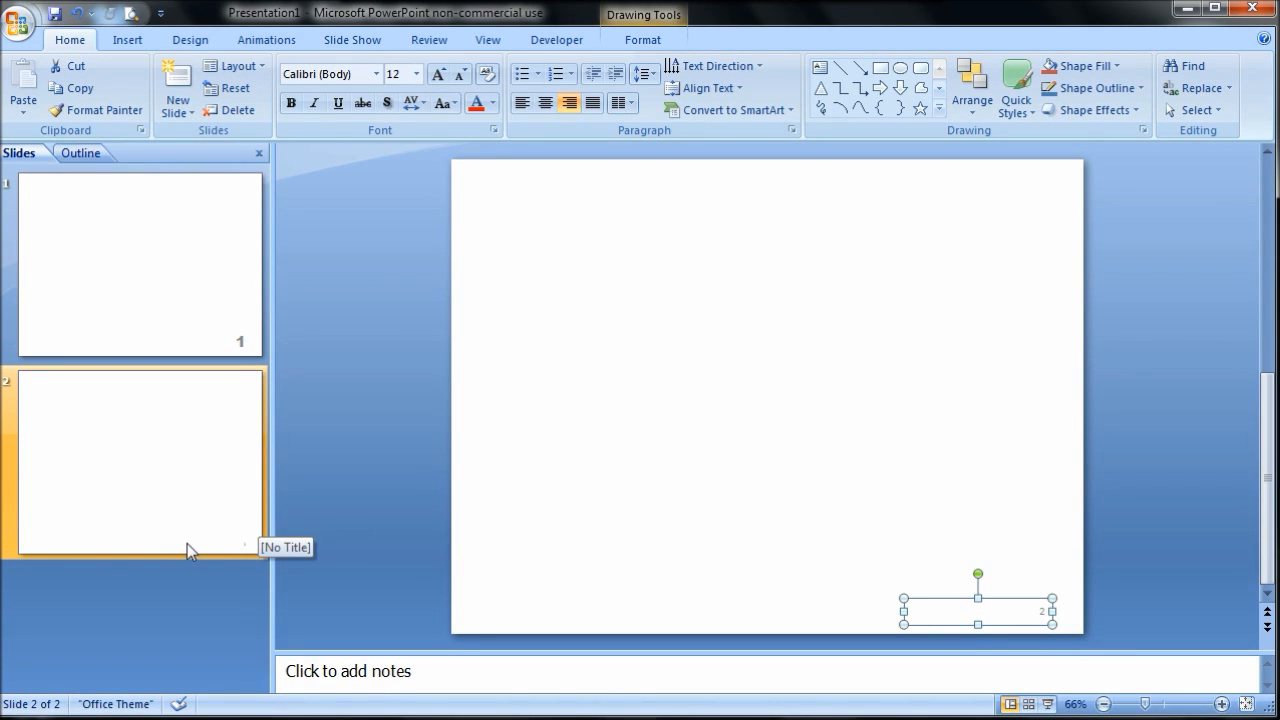
{"action": "mouse_move", "coordinate": [178, 540]}
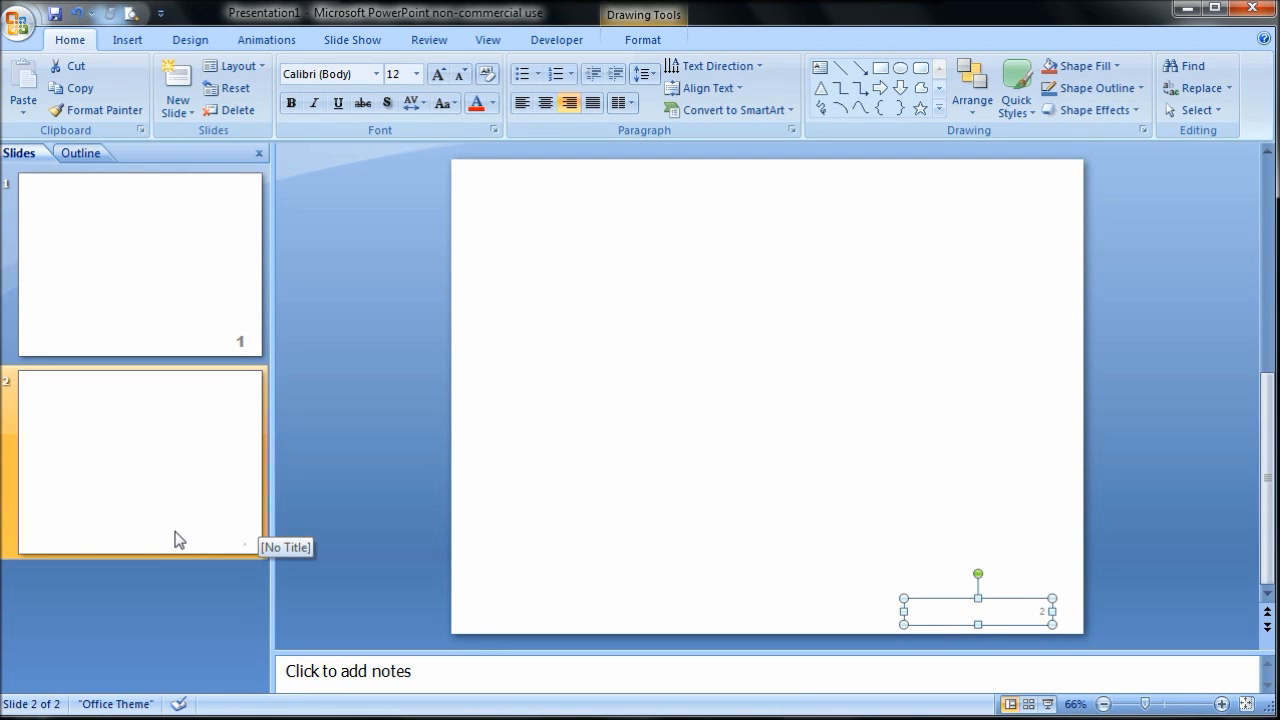
{"action": "mouse_move", "coordinate": [240, 472]}
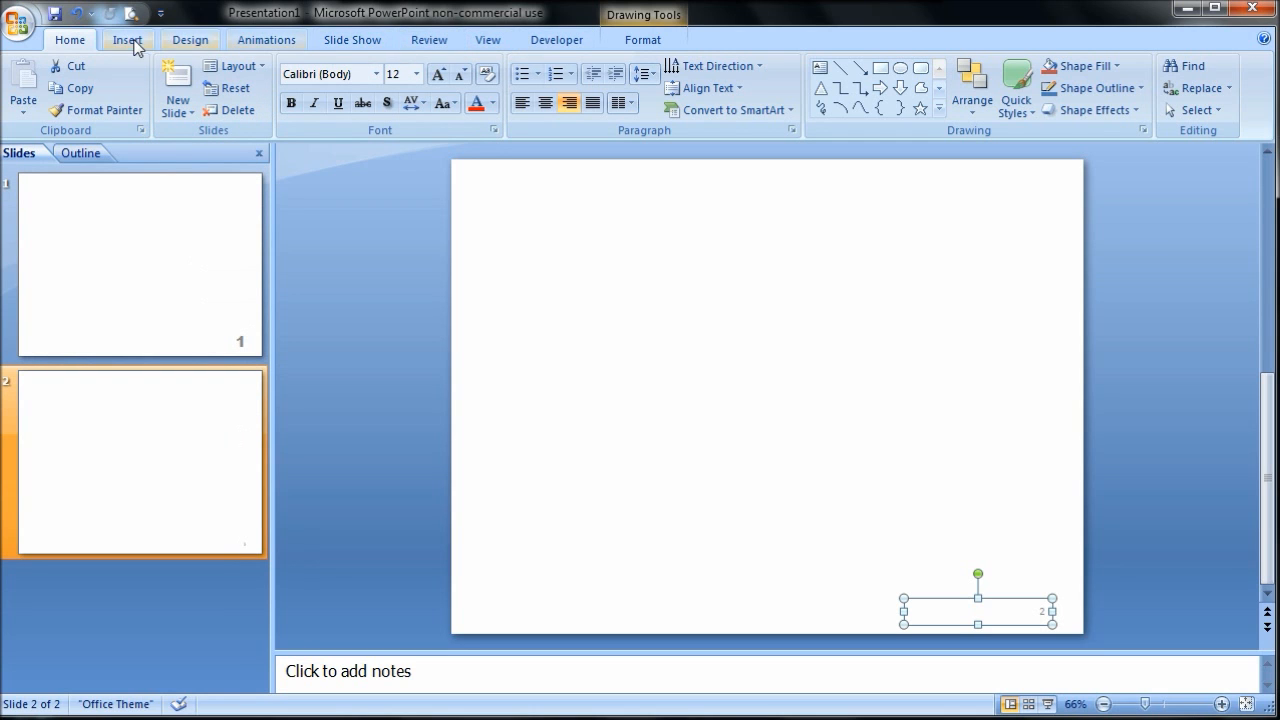
{"action": "left_click", "coordinate": [488, 39]}
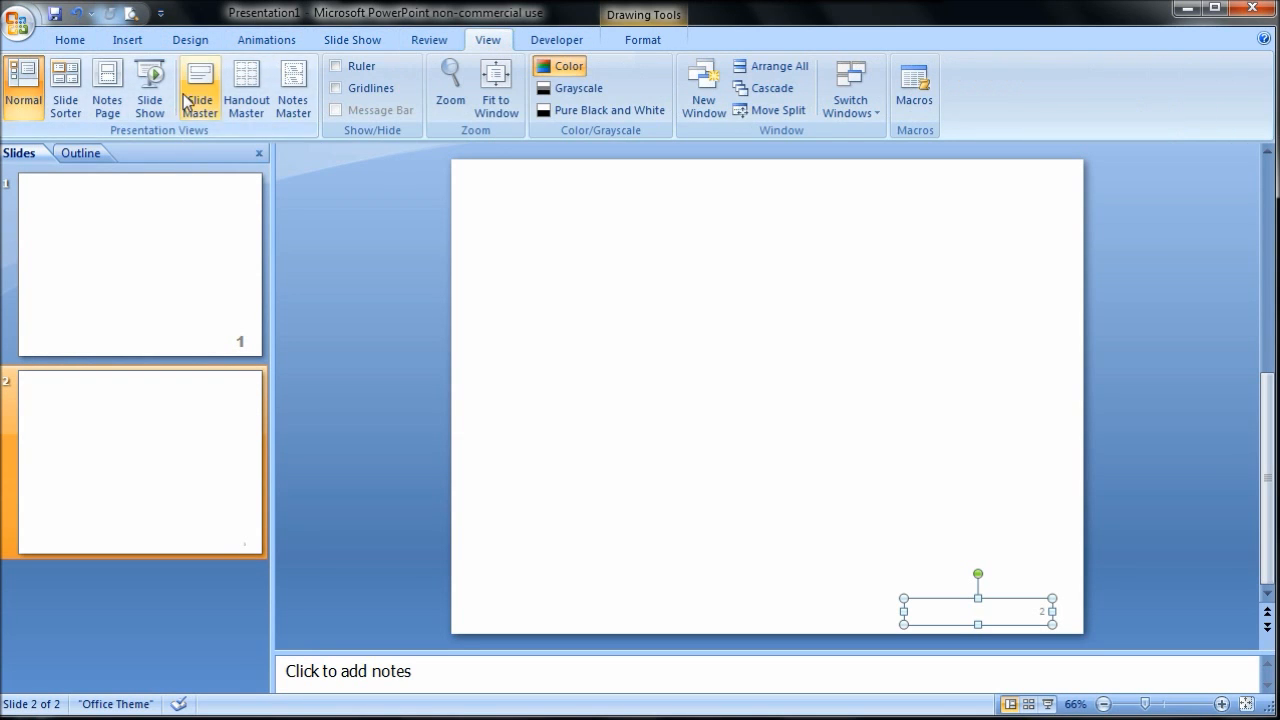
{"action": "left_click", "coordinate": [198, 88]}
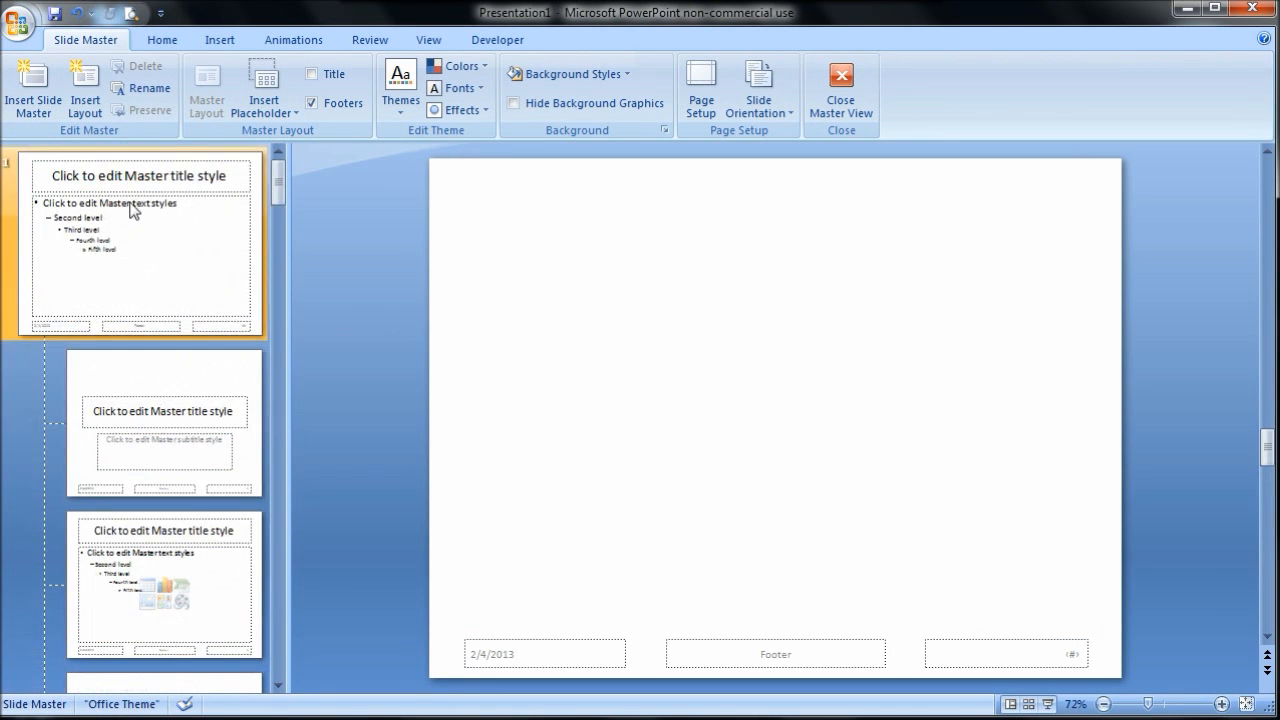
{"action": "mouse_move", "coordinate": [148, 291]}
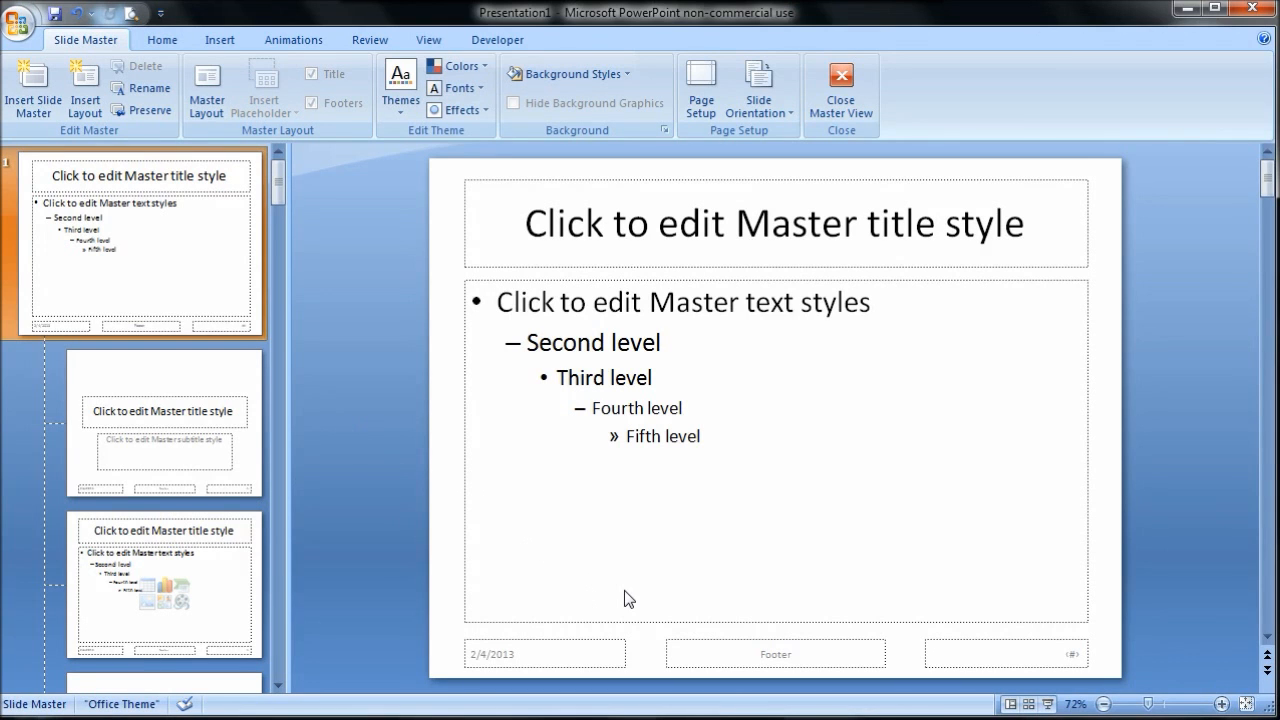
{"action": "mouse_move", "coordinate": [653, 665]}
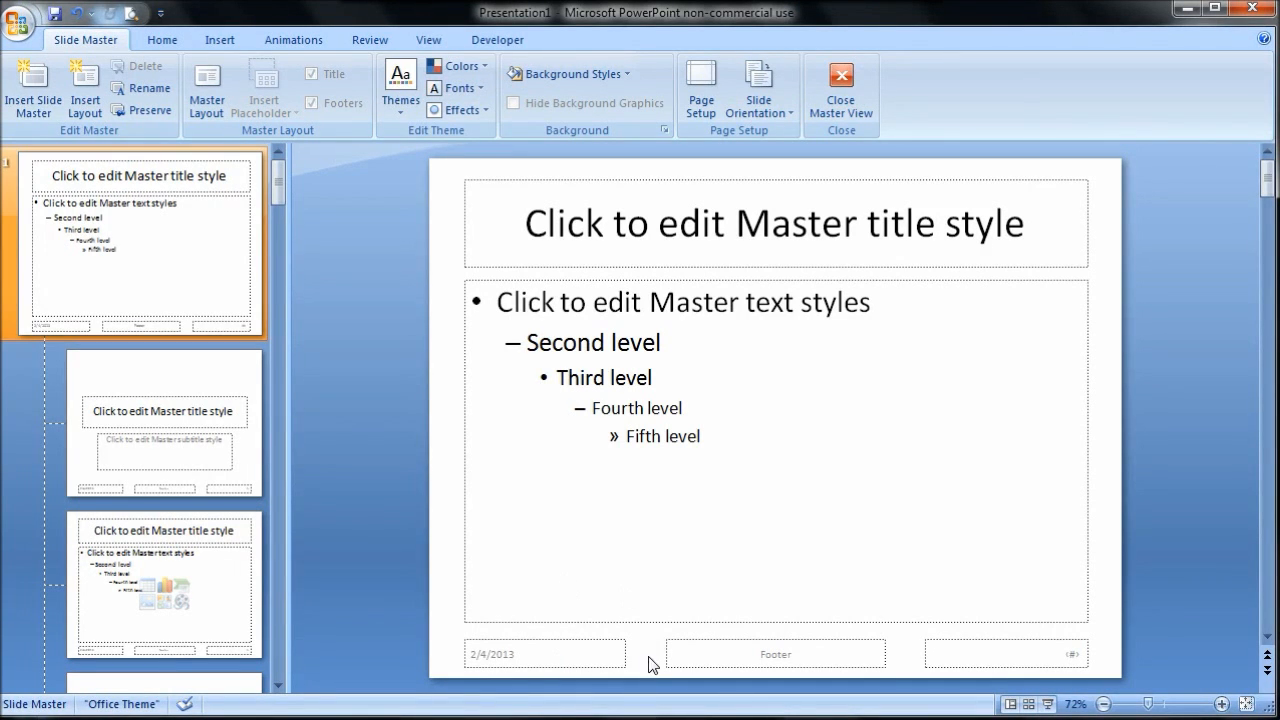
{"action": "mouse_move", "coordinate": [1025, 658]}
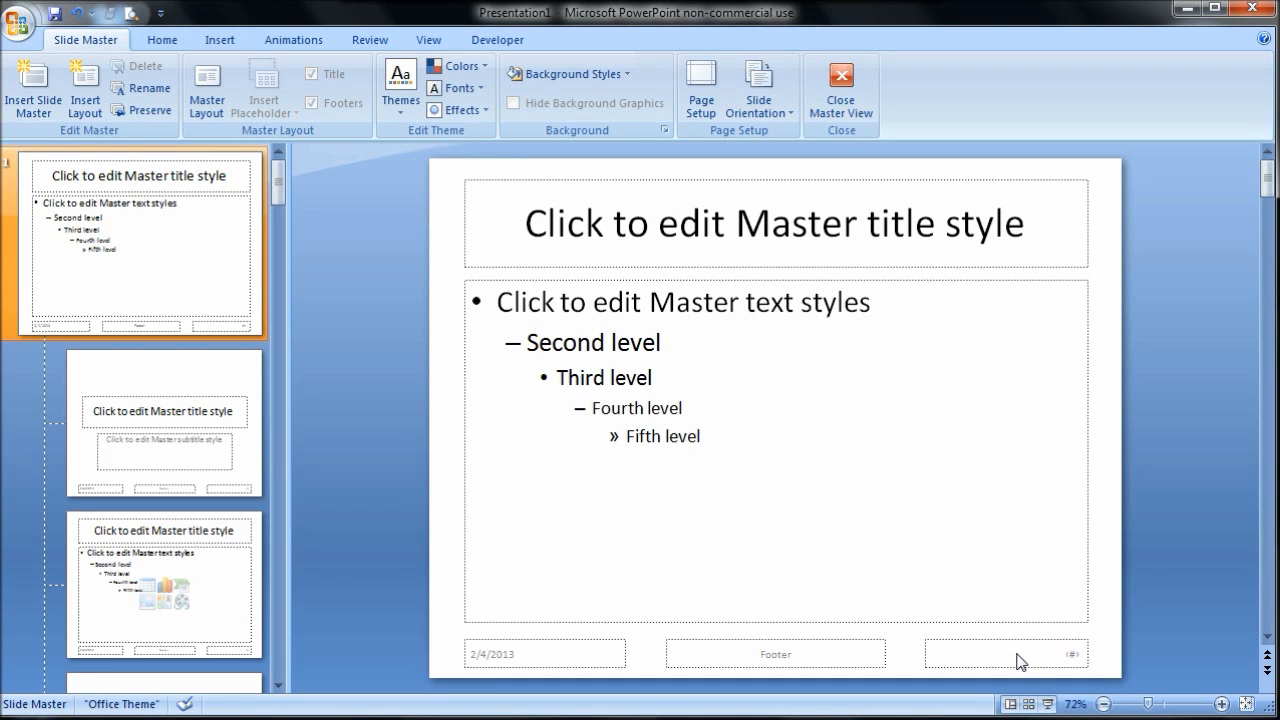
- Select the master's slide number placeholder and apply slide numbers to all slides
{"action": "left_click", "coordinate": [1007, 654]}
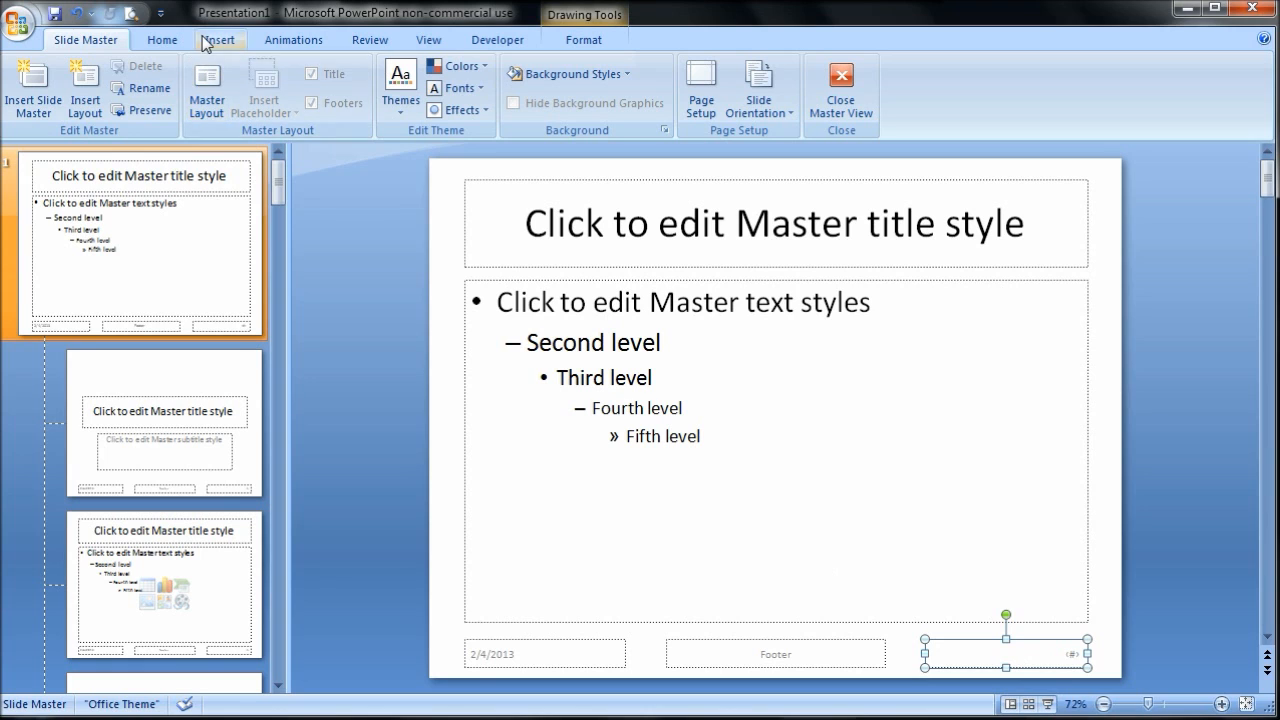
{"action": "left_click", "coordinate": [219, 39]}
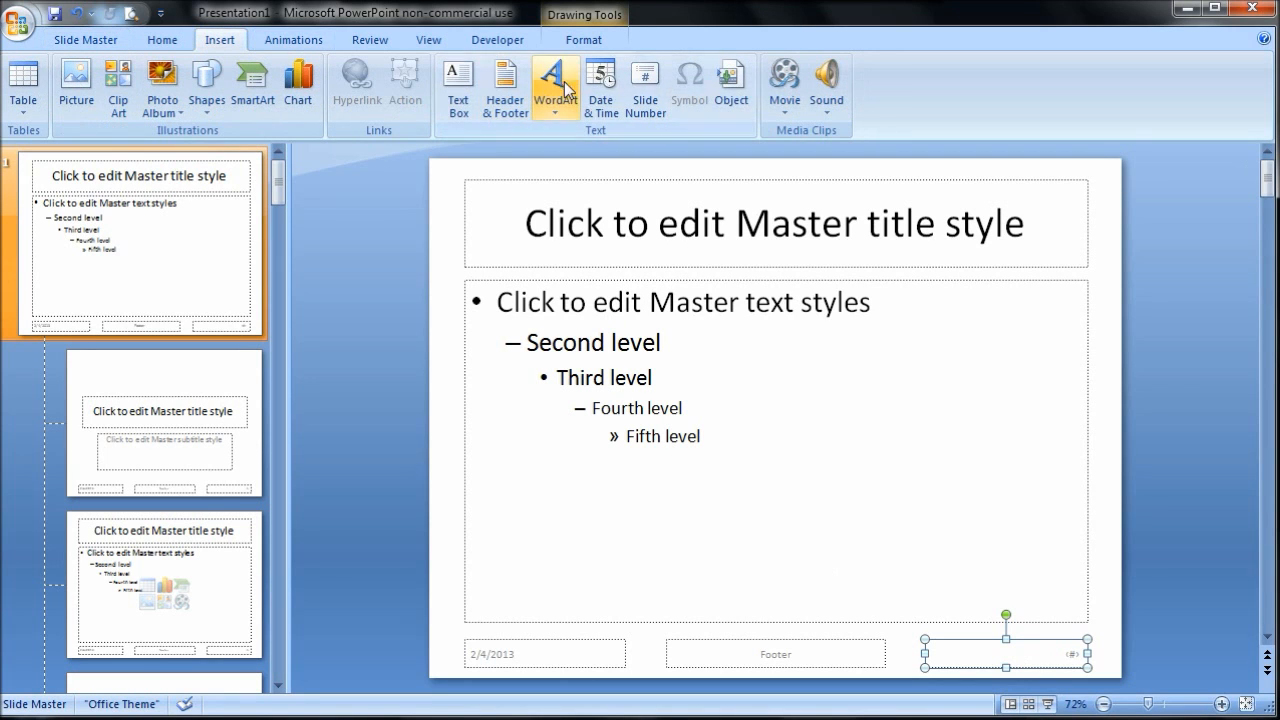
{"action": "mouse_move", "coordinate": [85, 40]}
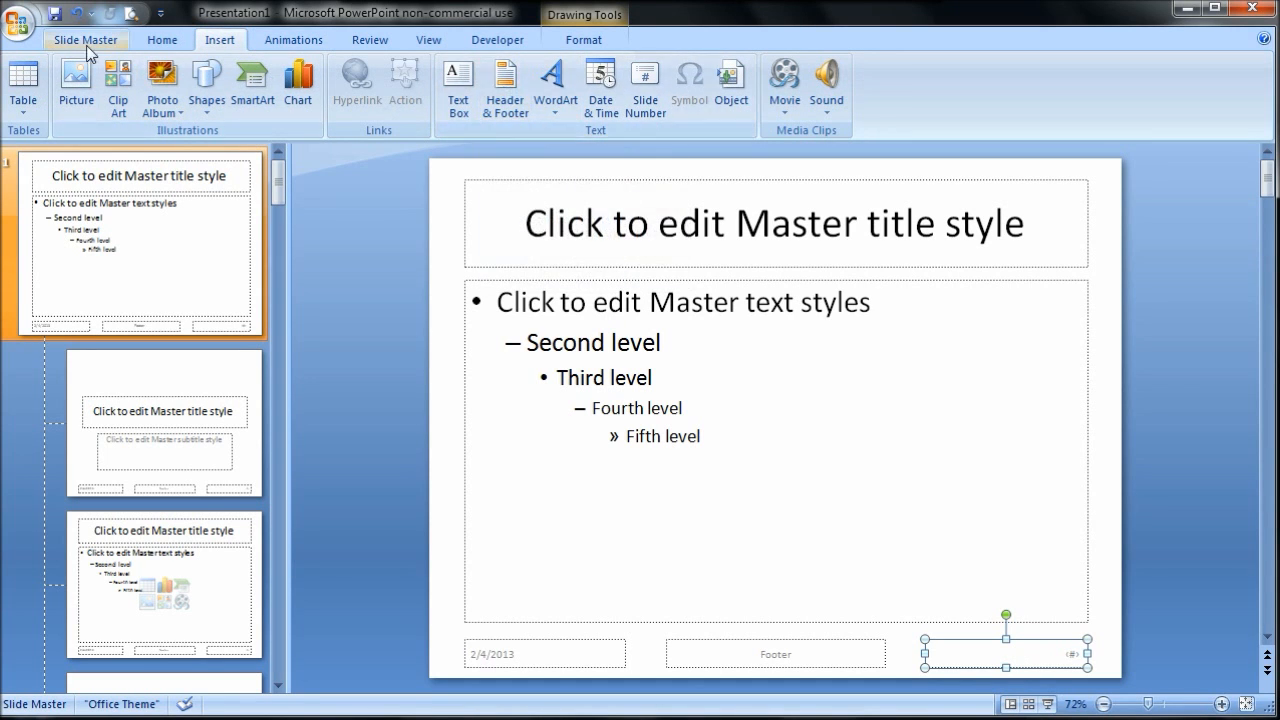
{"action": "mouse_move", "coordinate": [504, 85]}
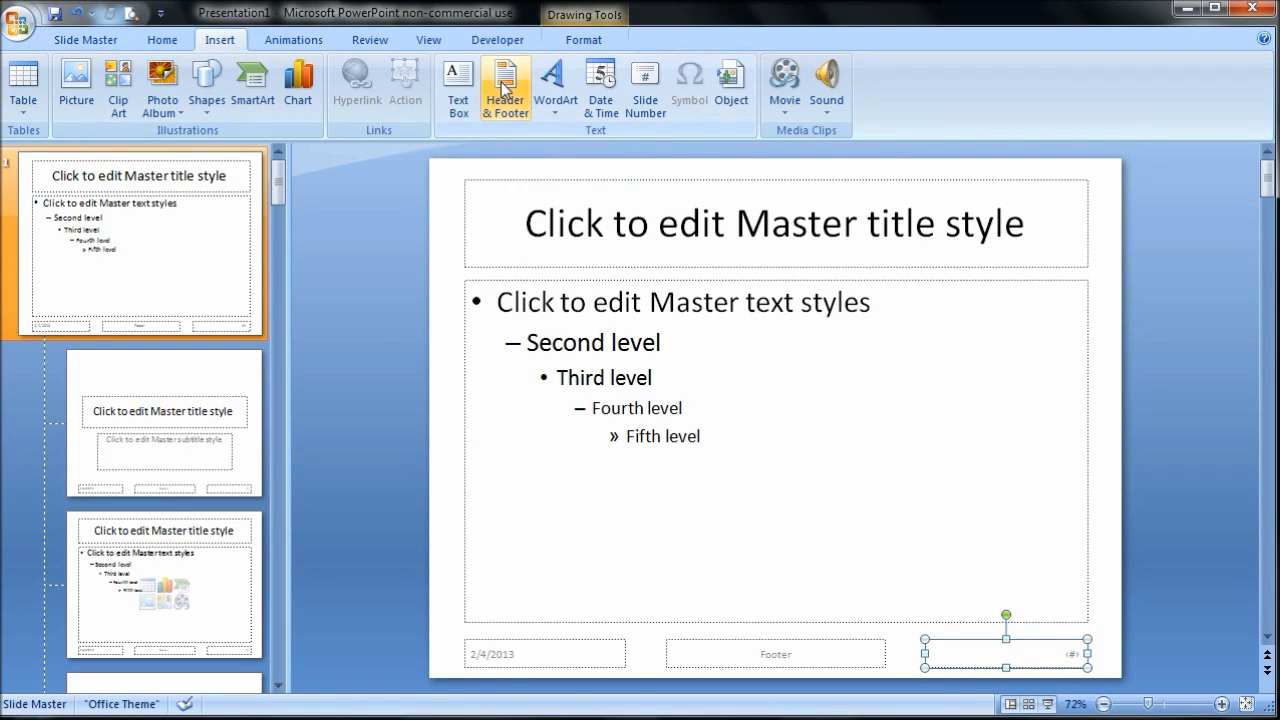
{"action": "left_click", "coordinate": [504, 84]}
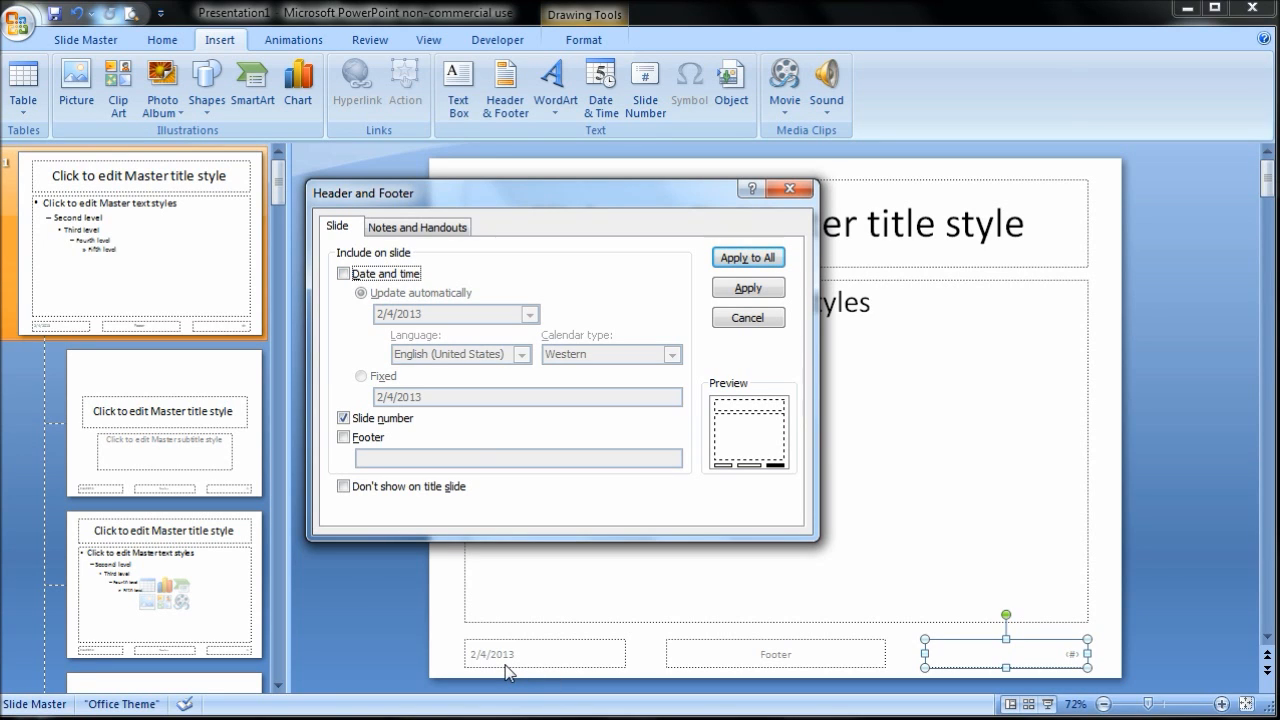
{"action": "mouse_move", "coordinate": [390, 375]}
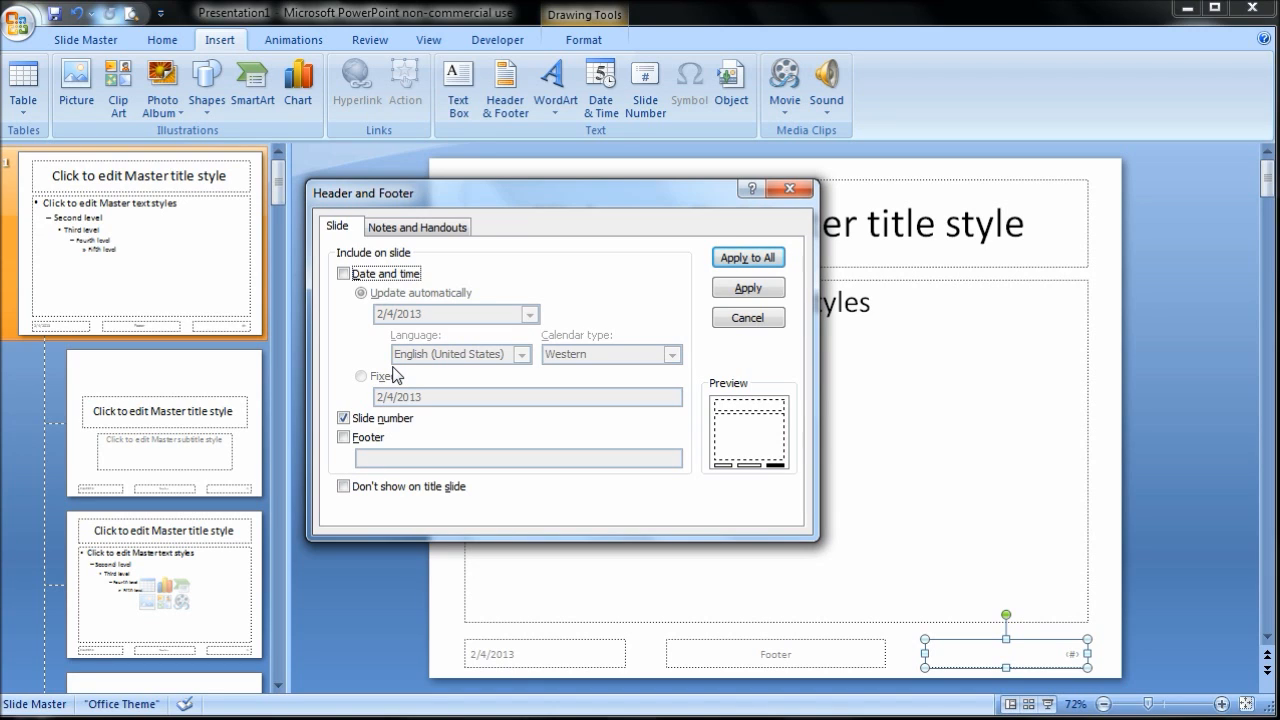
{"action": "mouse_move", "coordinate": [410, 393]}
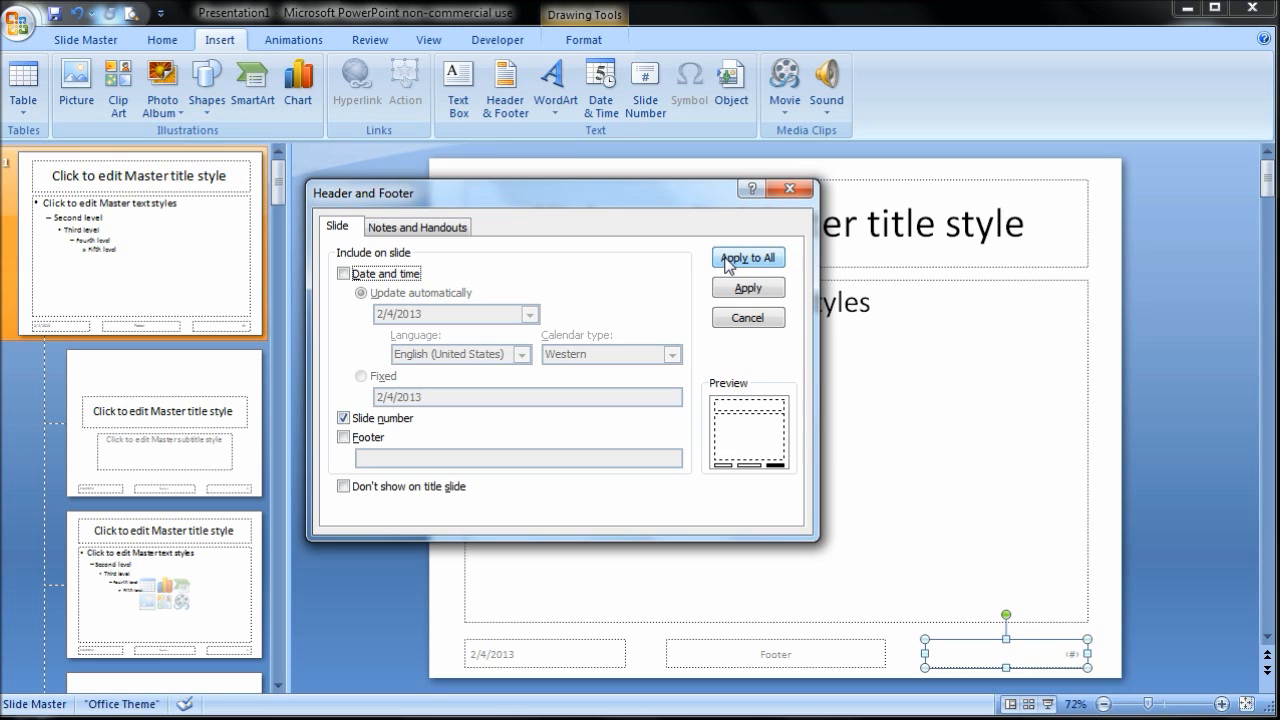
{"action": "left_click", "coordinate": [748, 257]}
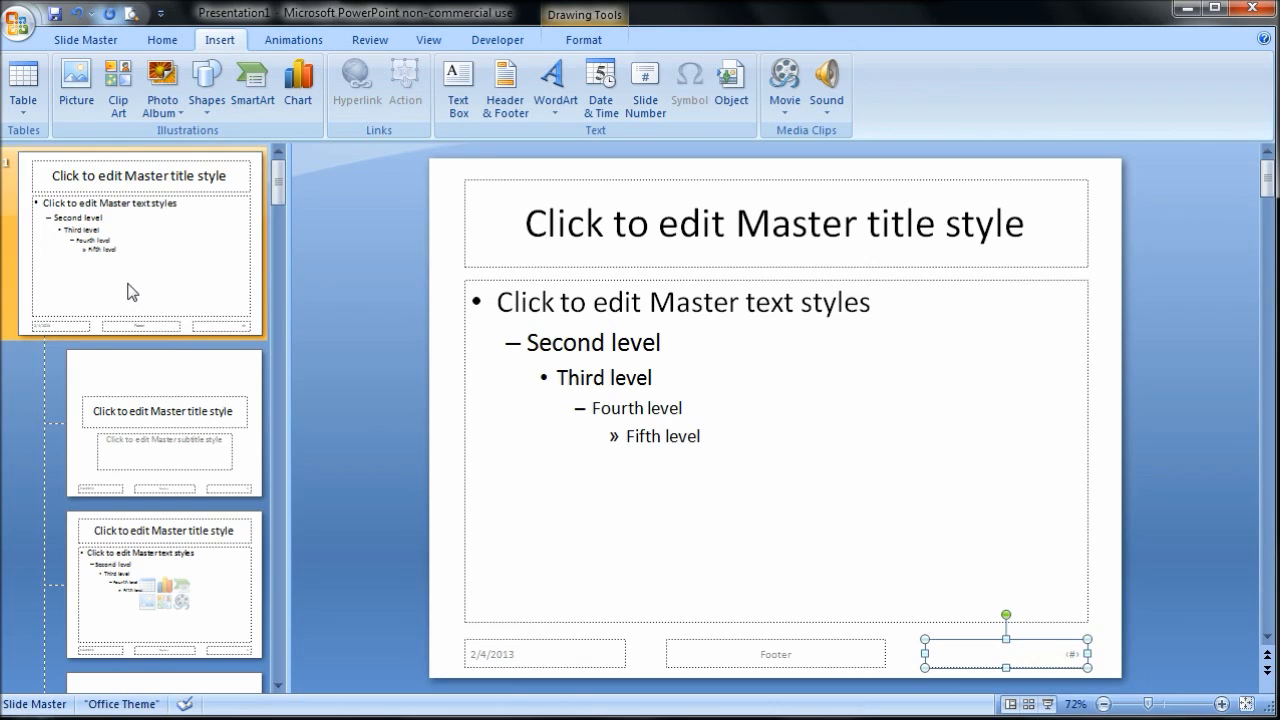
{"action": "mouse_move", "coordinate": [380, 257]}
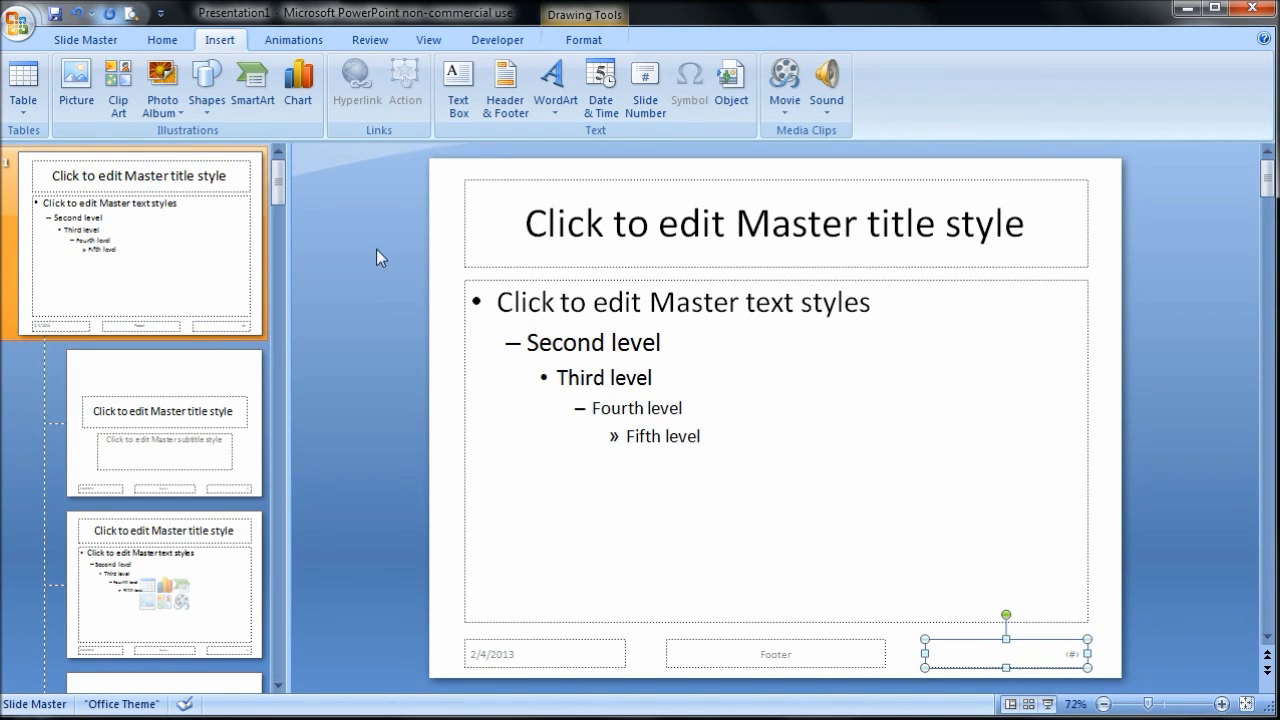
- Format the master's slide number placeholder at 72 pt in red
{"action": "left_click", "coordinate": [161, 39]}
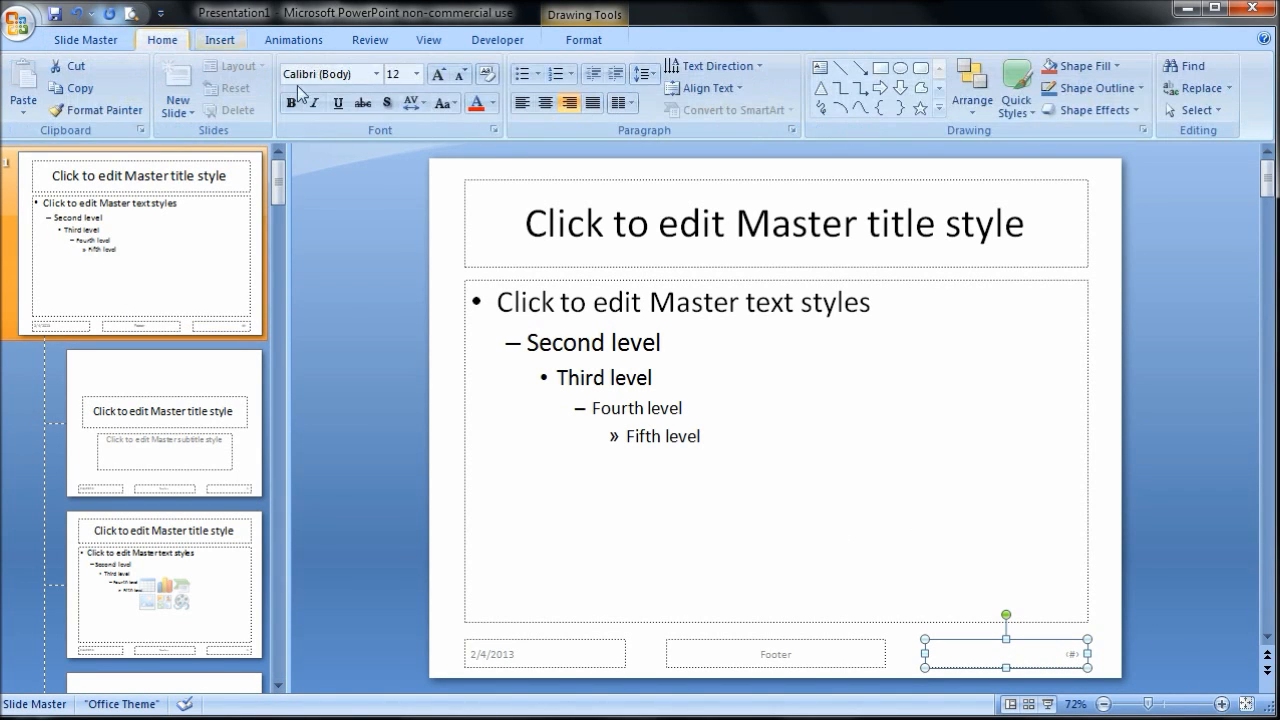
{"action": "left_click", "coordinate": [417, 73]}
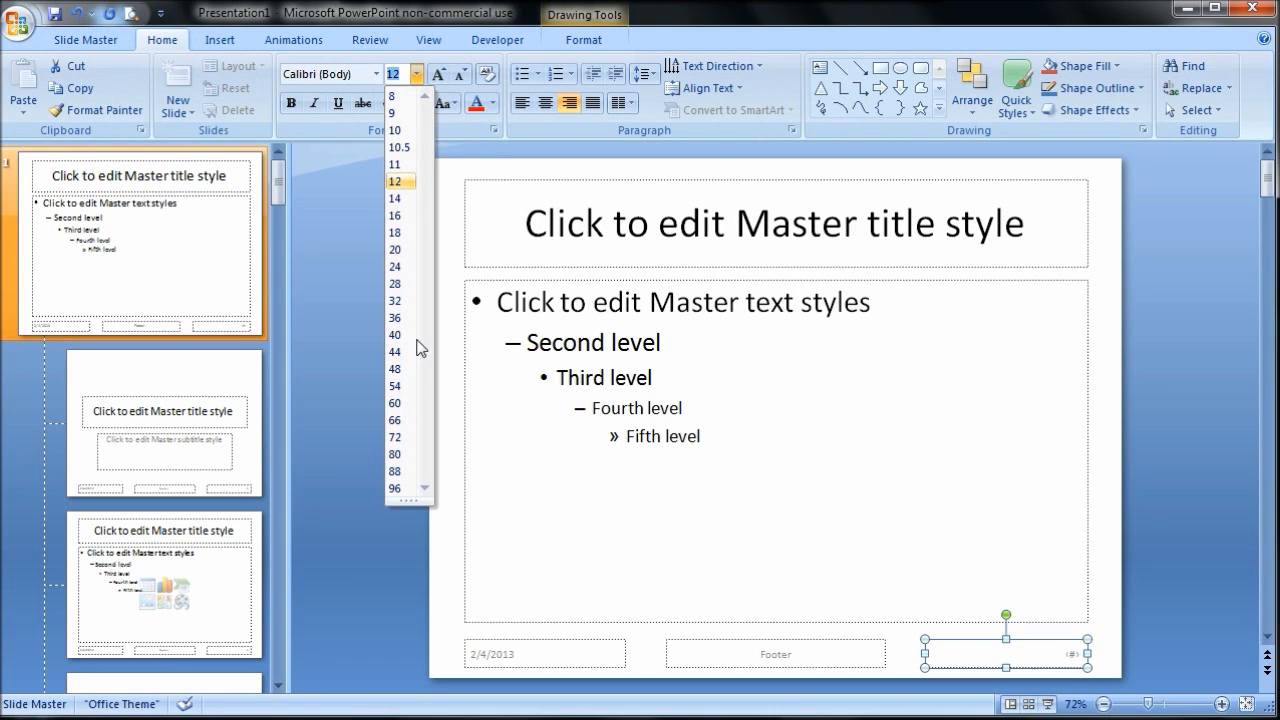
{"action": "left_click", "coordinate": [394, 437]}
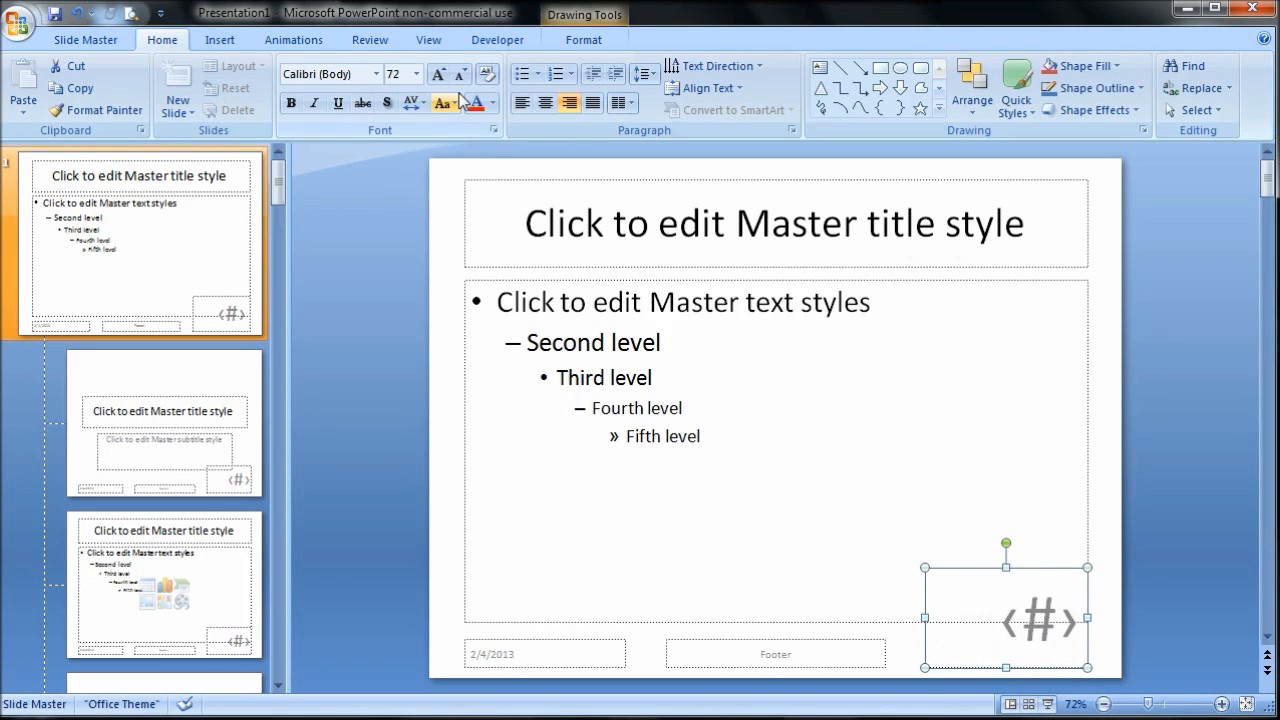
{"action": "left_click", "coordinate": [489, 103]}
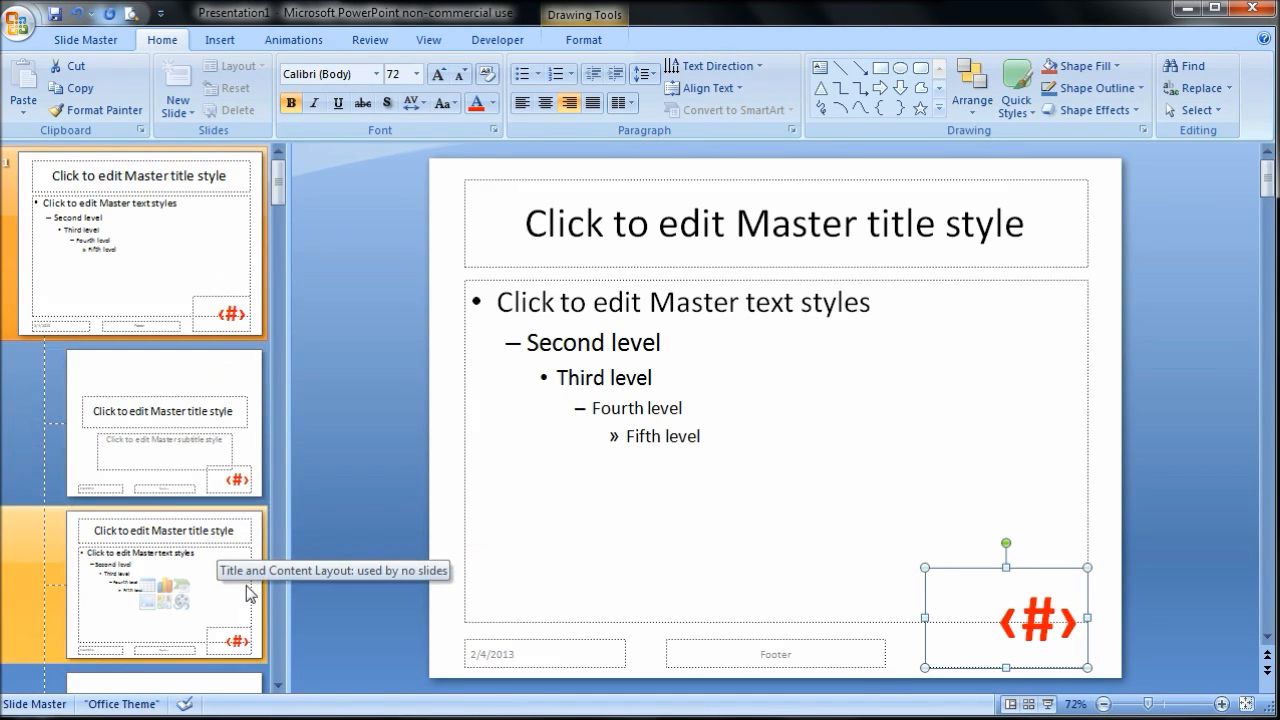
{"action": "mouse_move", "coordinate": [180, 272]}
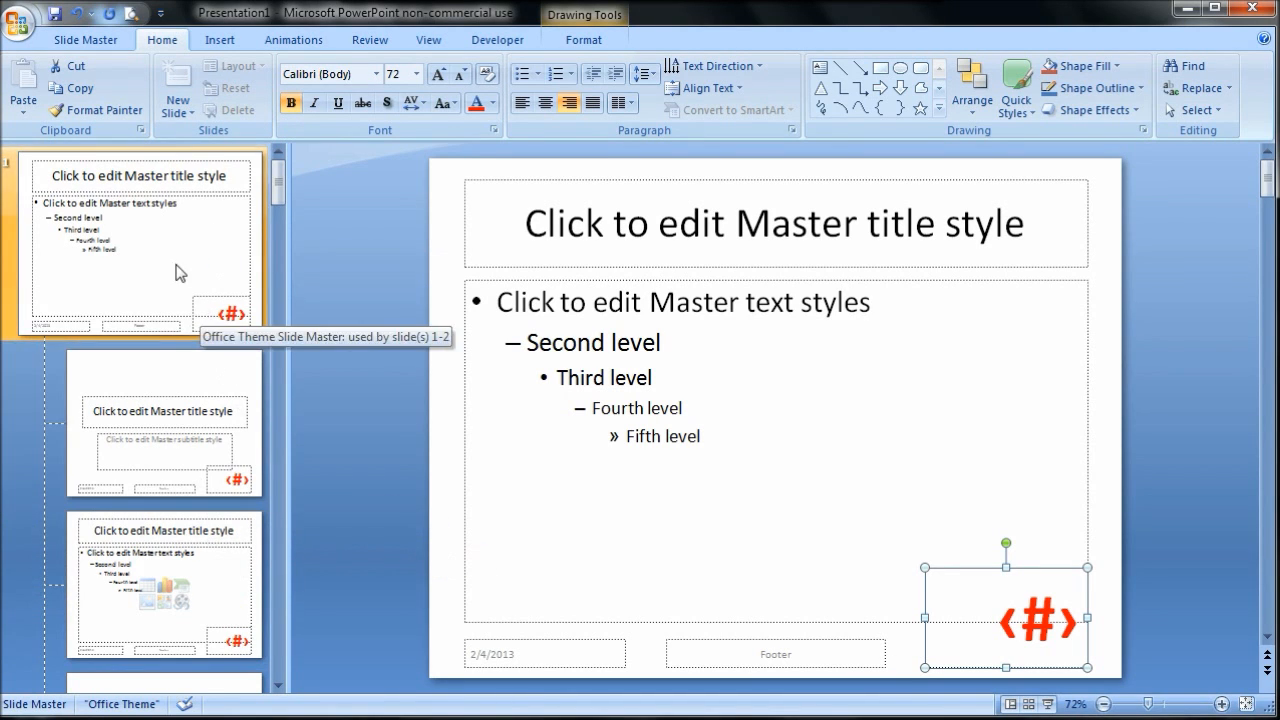
{"action": "mouse_move", "coordinate": [204, 248]}
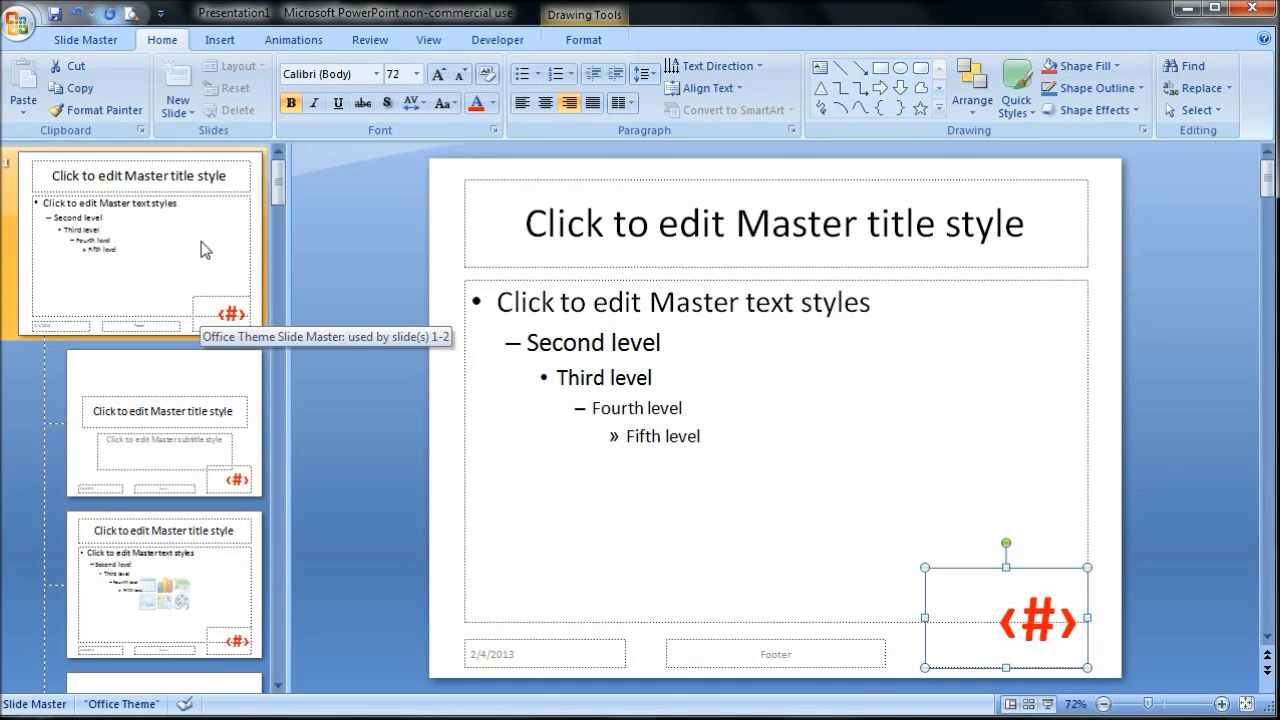
{"action": "left_click", "coordinate": [84, 39]}
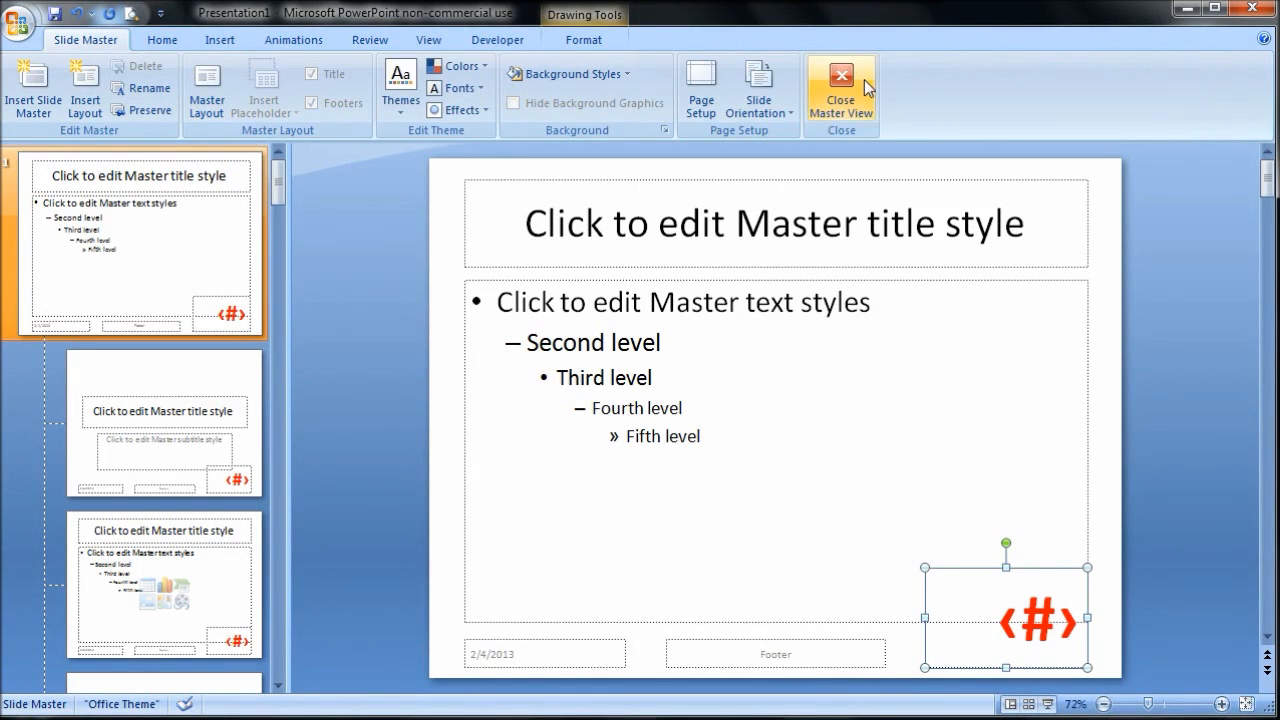
- Close Master View, add a third slide, and select slide 1
{"action": "left_click", "coordinate": [840, 85]}
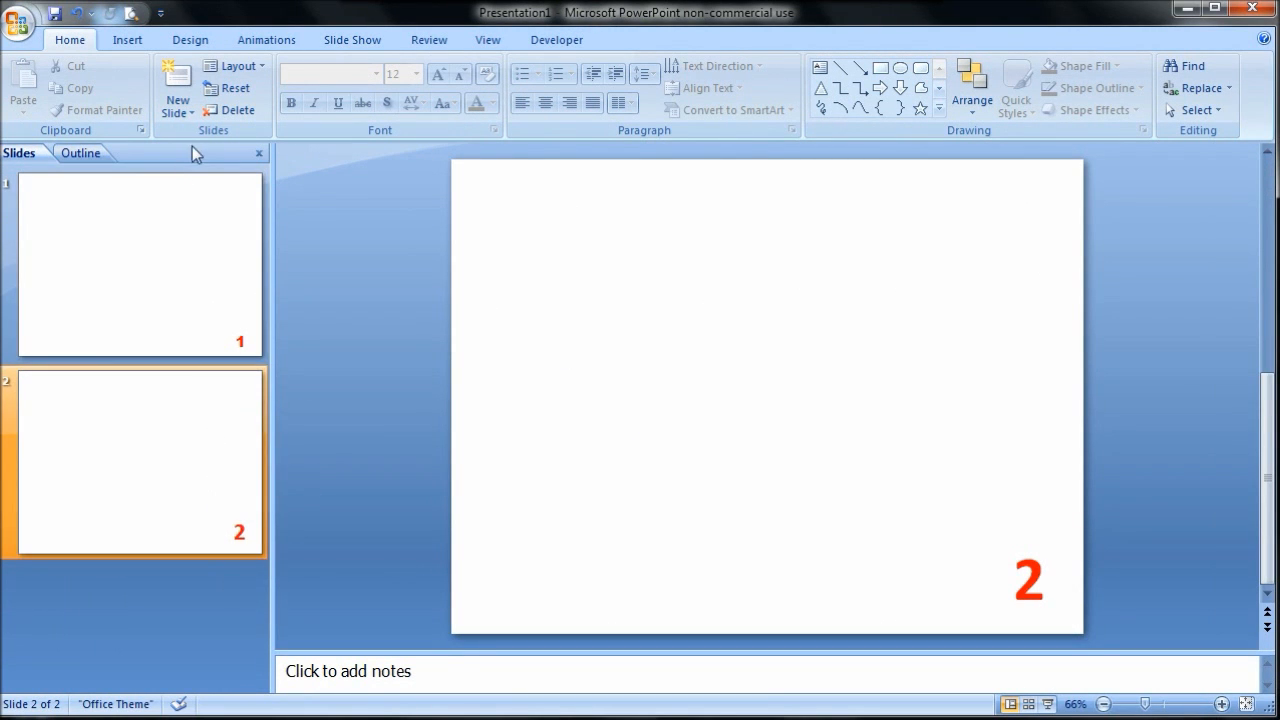
{"action": "left_click", "coordinate": [177, 85]}
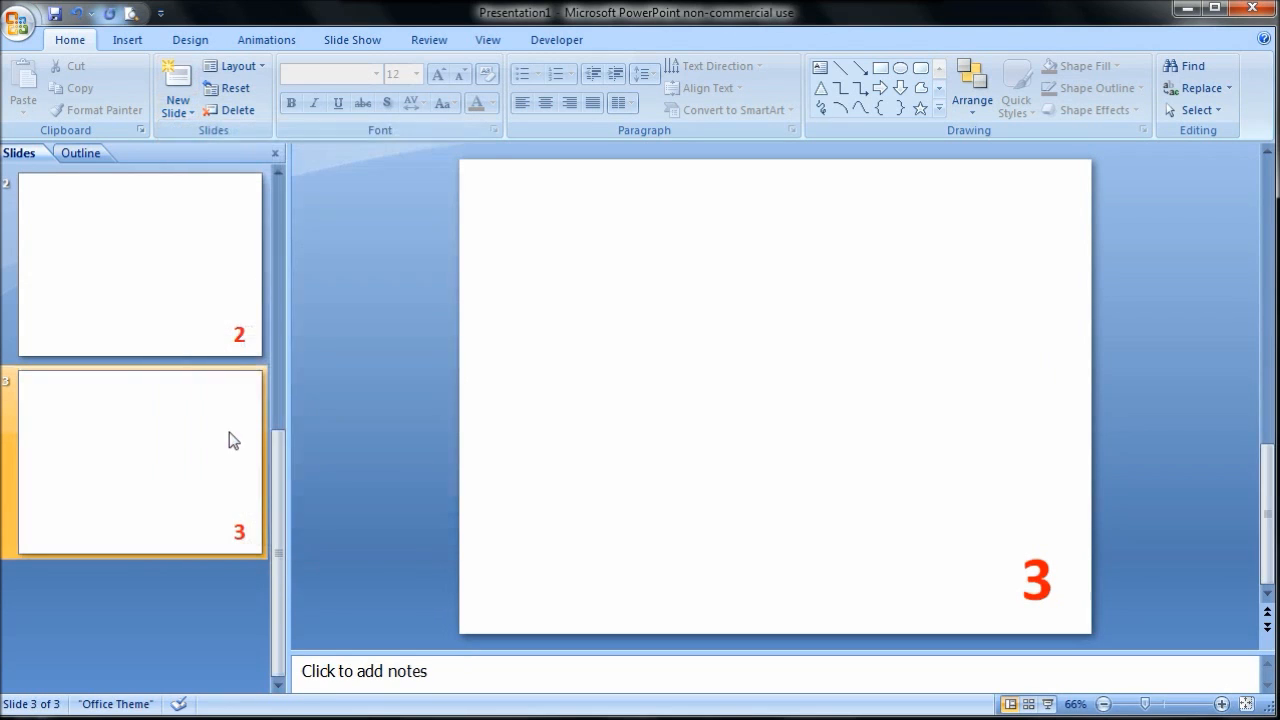
{"action": "mouse_move", "coordinate": [197, 449]}
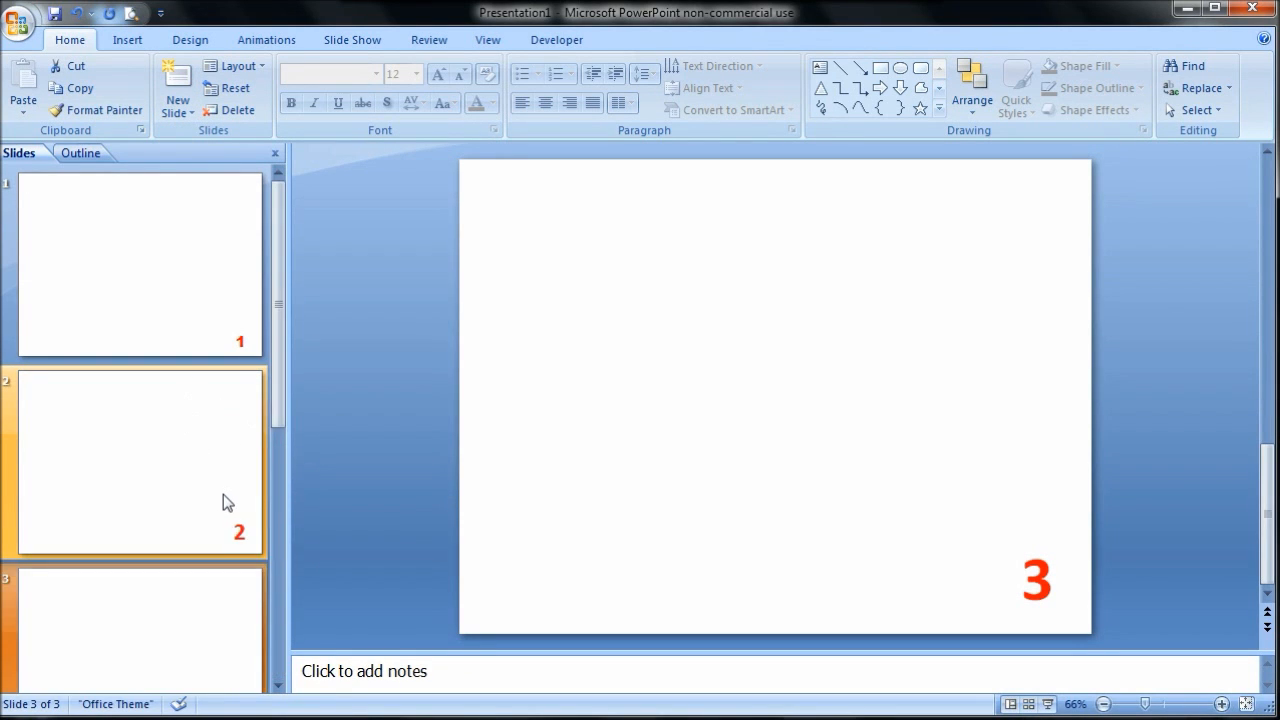
{"action": "left_click", "coordinate": [140, 263]}
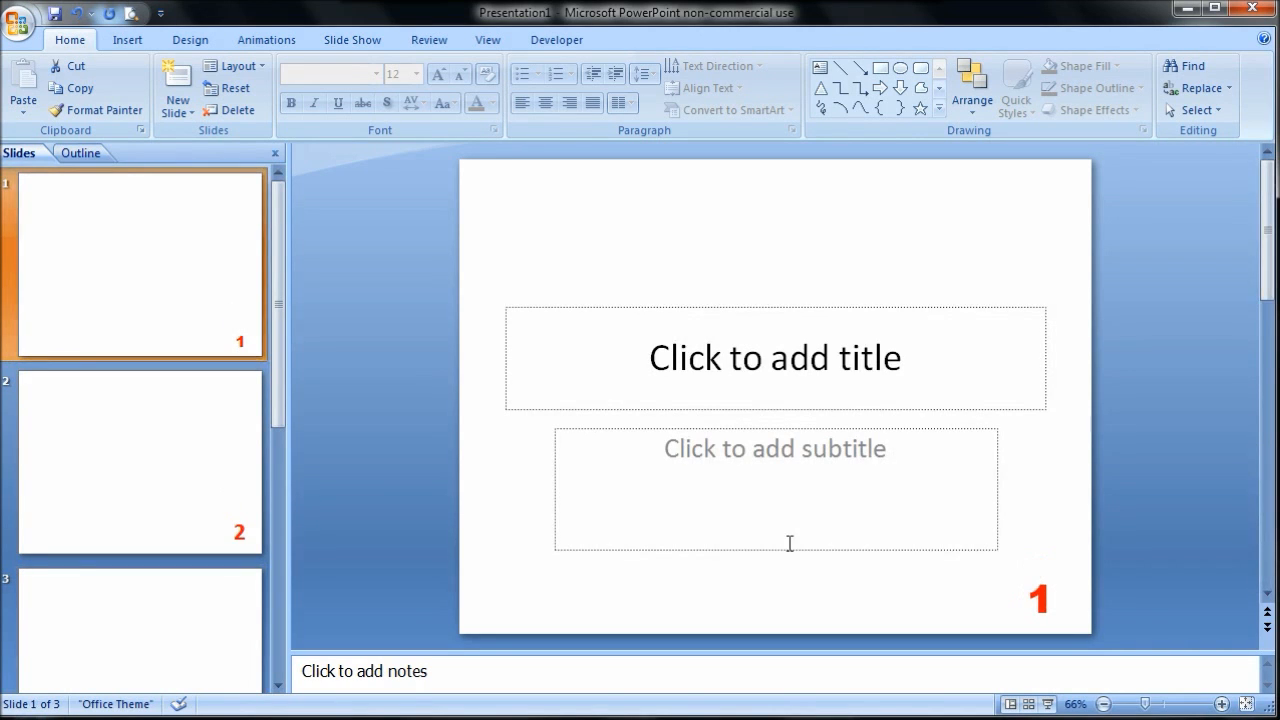
{"action": "mouse_move", "coordinate": [1041, 618]}
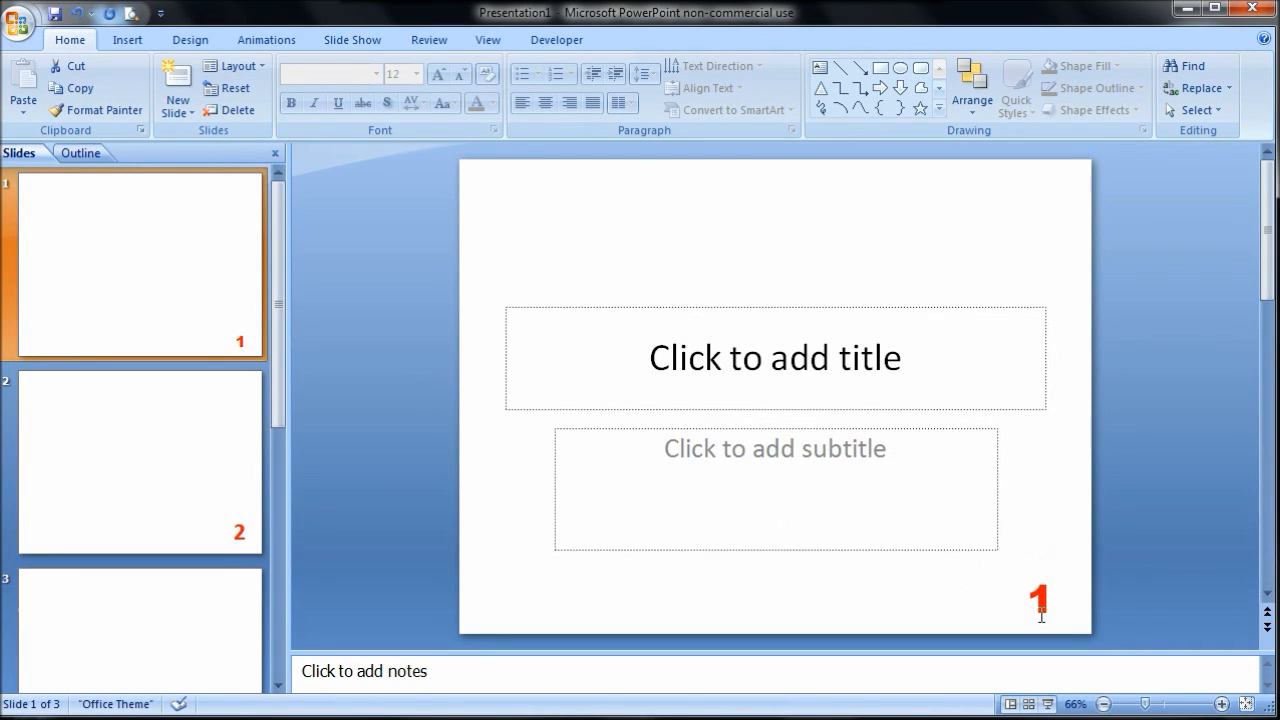
{"action": "mouse_move", "coordinate": [308, 495]}
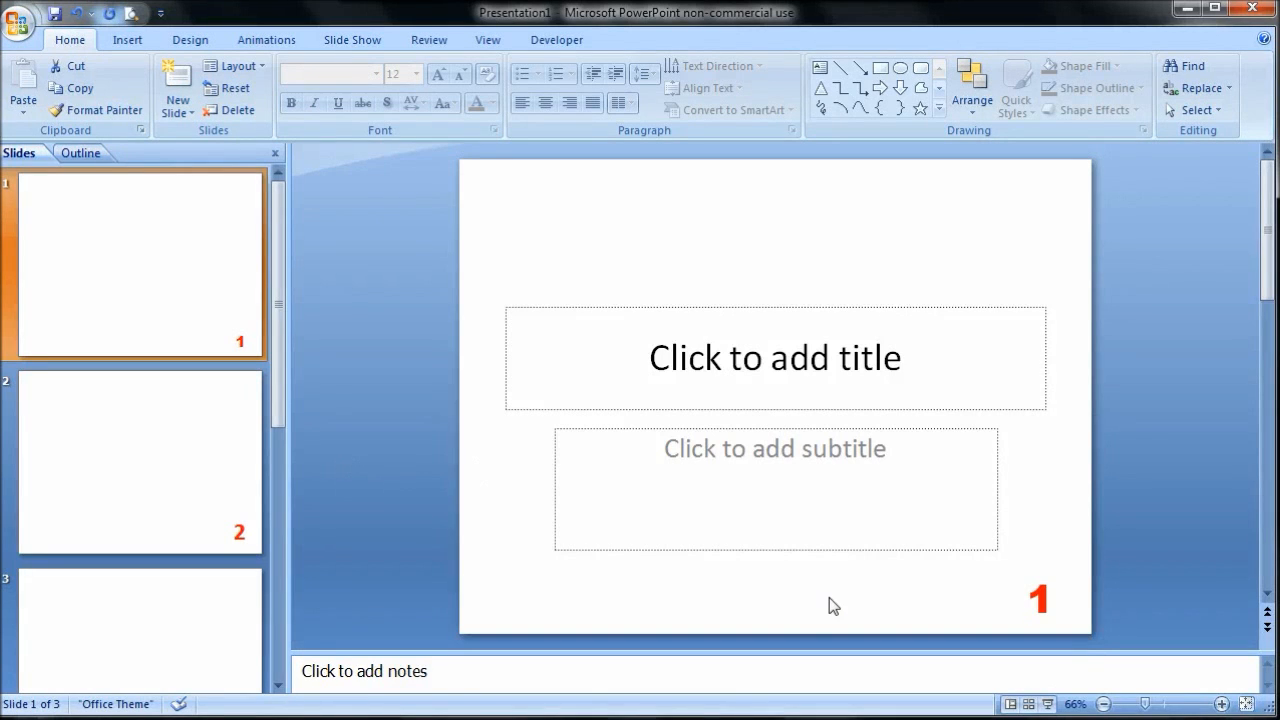
- Reset slide 1 to its master layout, then select slide 2
{"action": "right_click", "coordinate": [833, 605]}
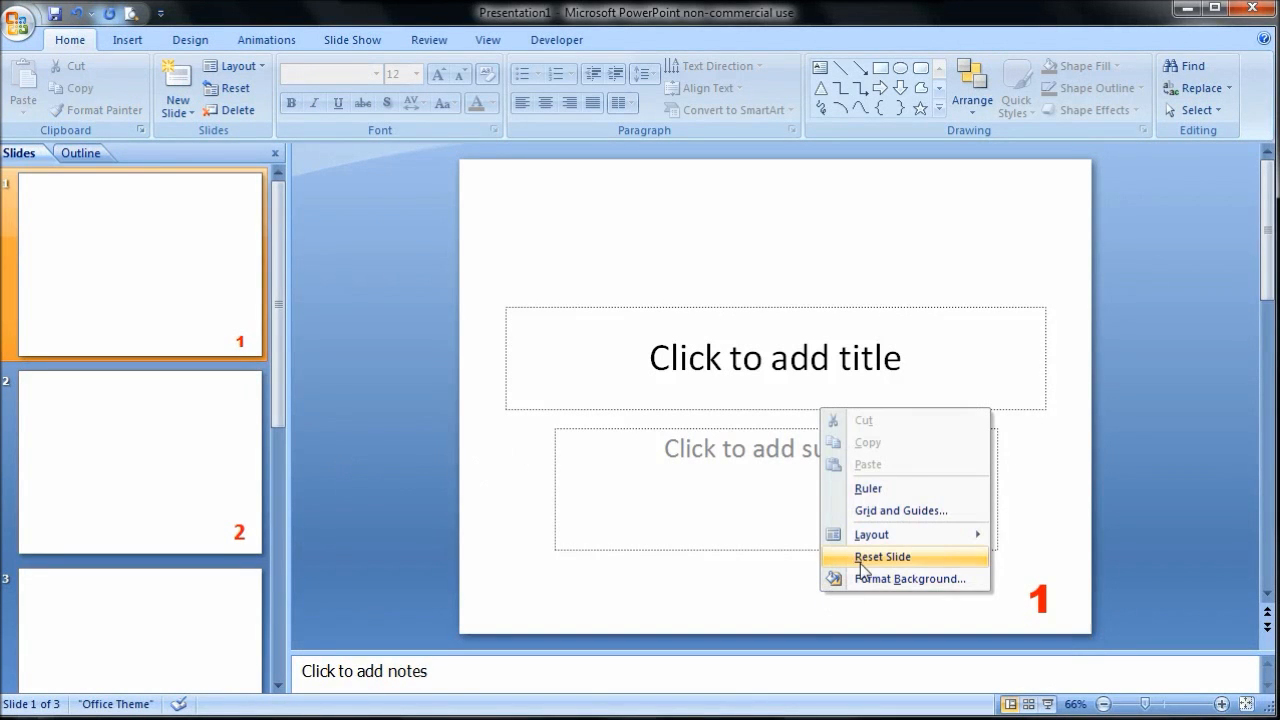
{"action": "left_click", "coordinate": [882, 556]}
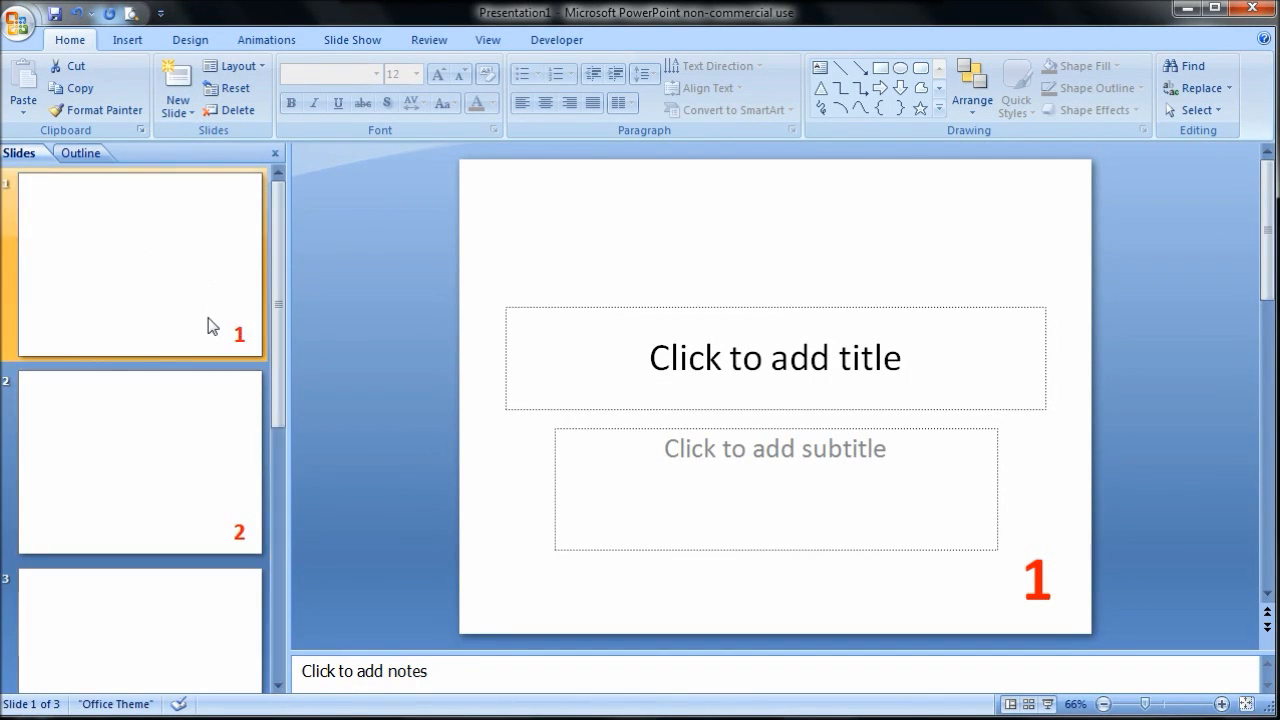
{"action": "left_click", "coordinate": [140, 460]}
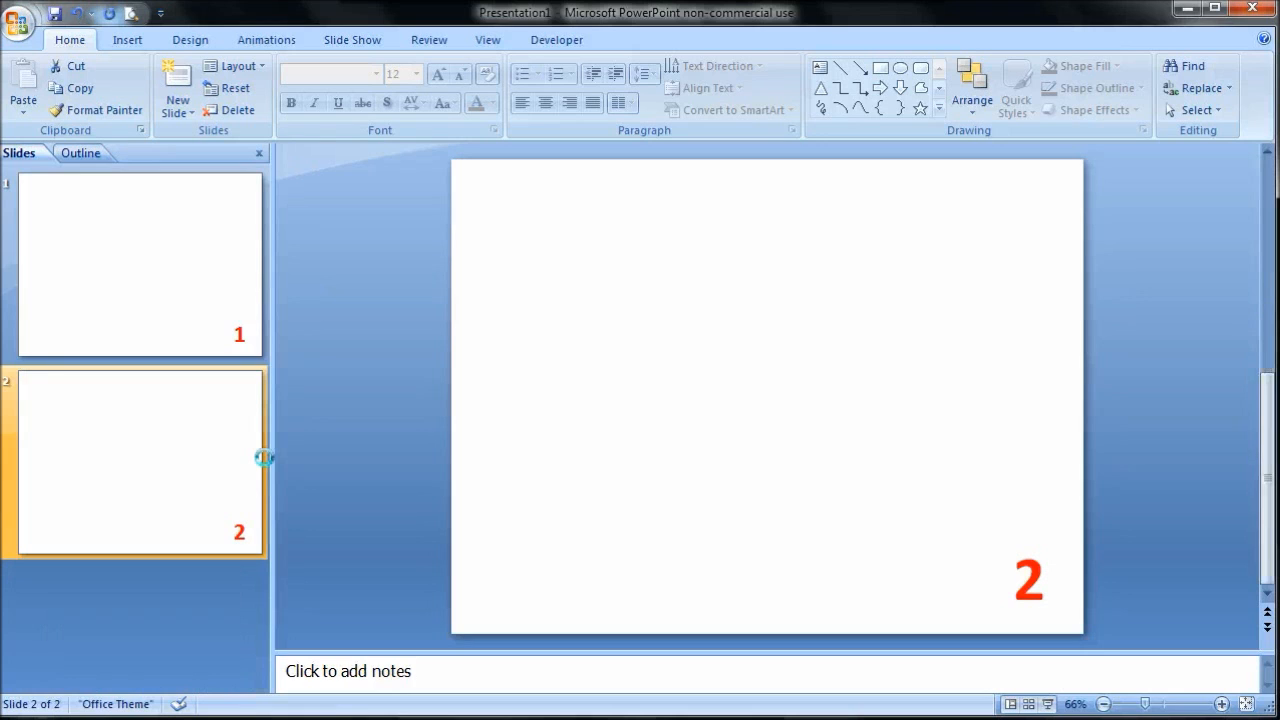
{"action": "mouse_move", "coordinate": [232, 521]}
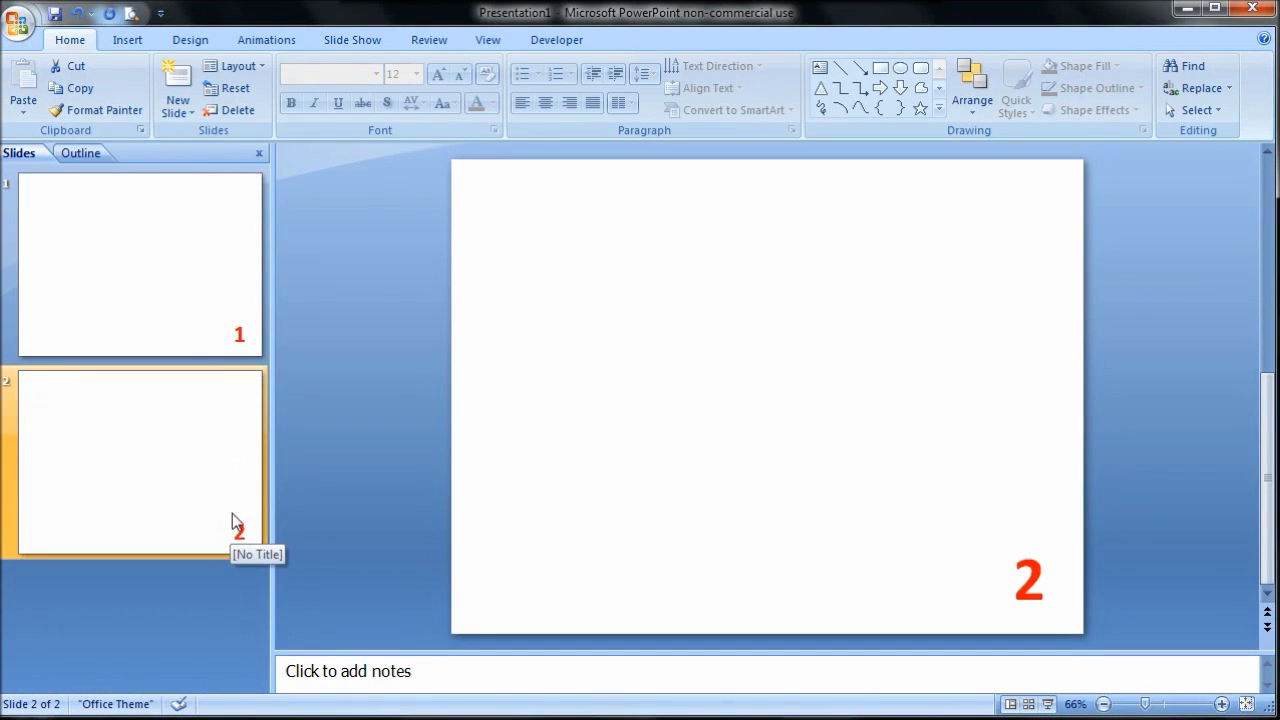
{"action": "mouse_move", "coordinate": [252, 541]}
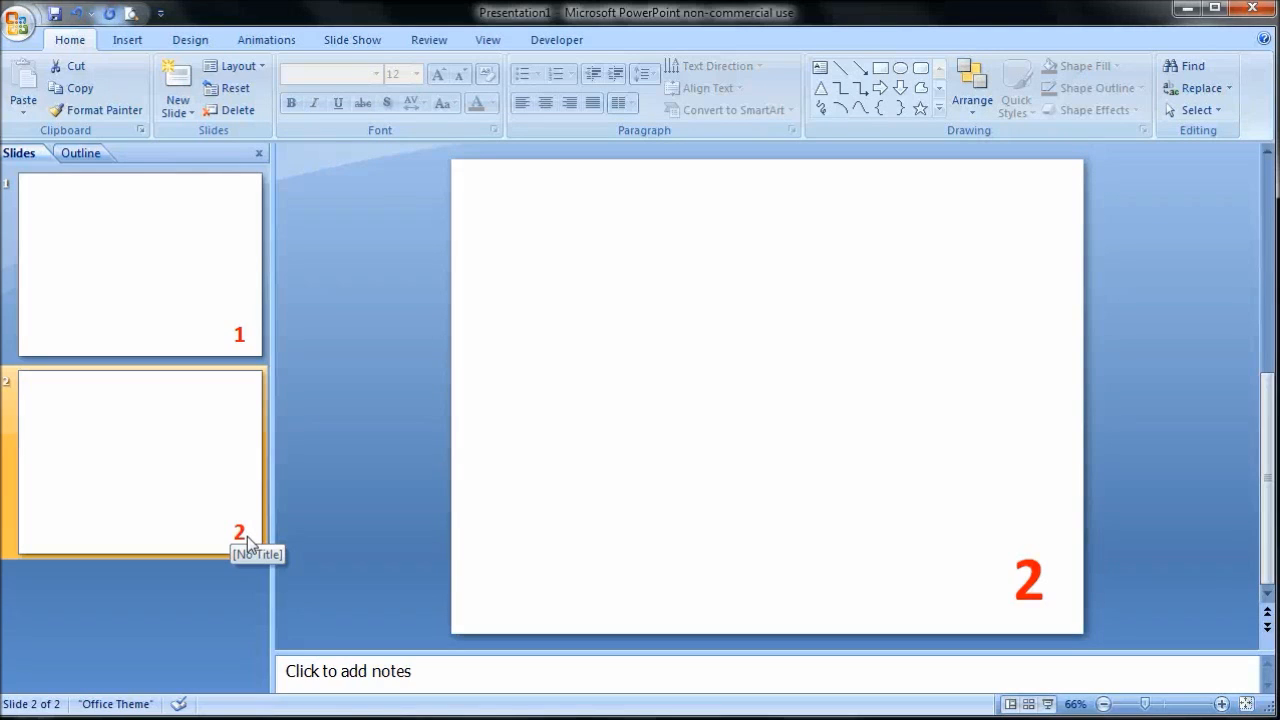
{"action": "mouse_move", "coordinate": [251, 544]}
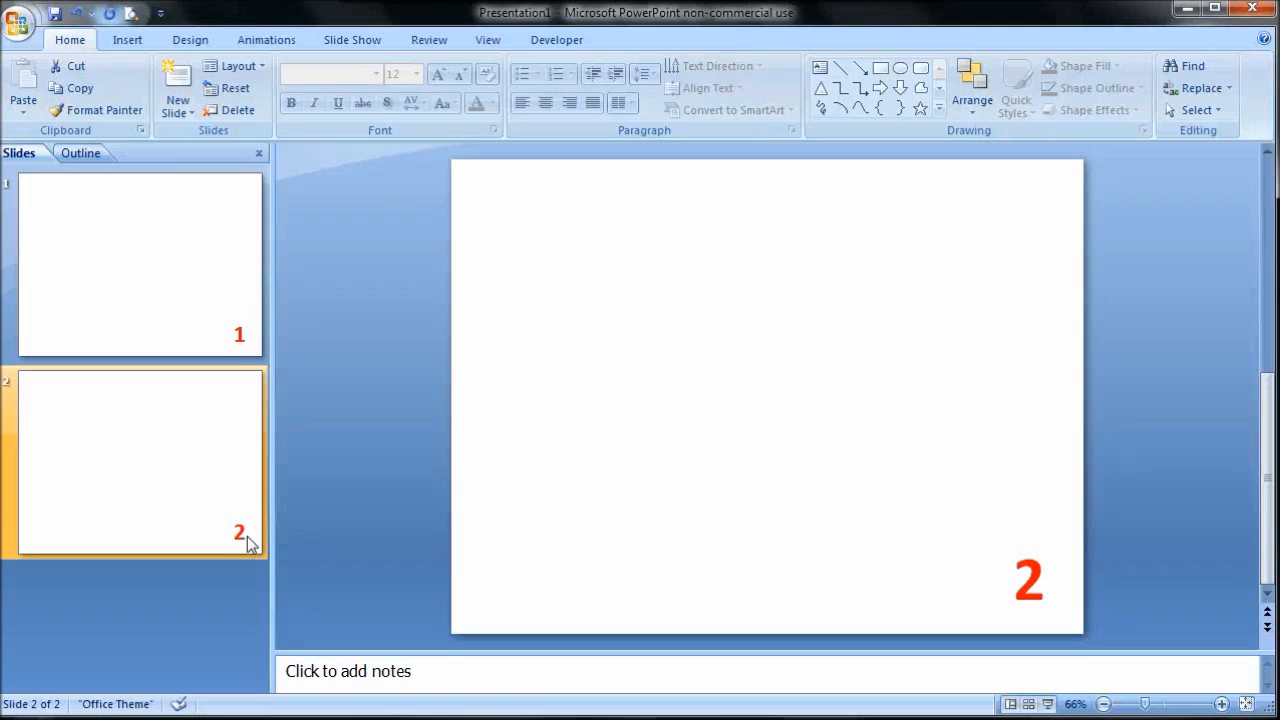